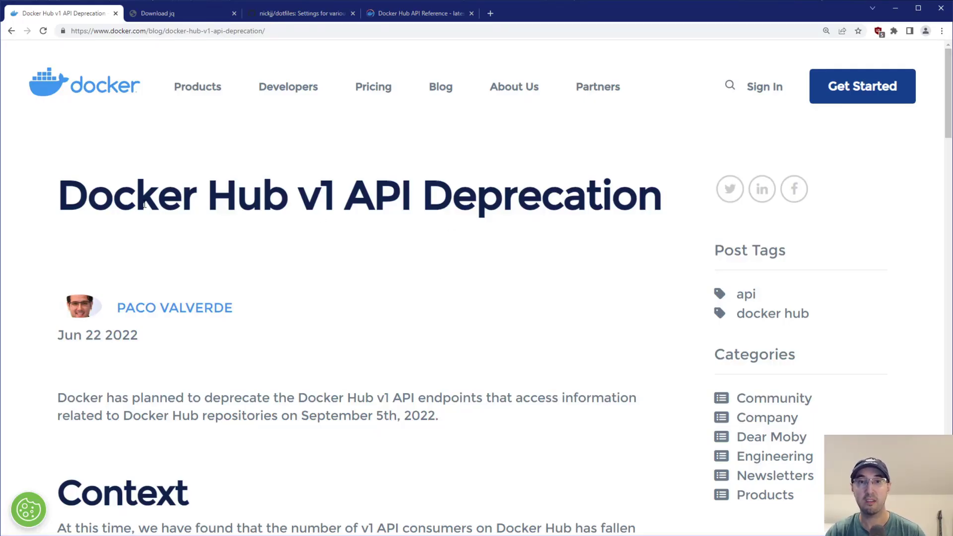
Highlight the September 5th deprecation date and the v1 in the post title while reading
{"action": "left_click_drag", "start_coordinate": [309, 416], "coordinate": [395, 416]}
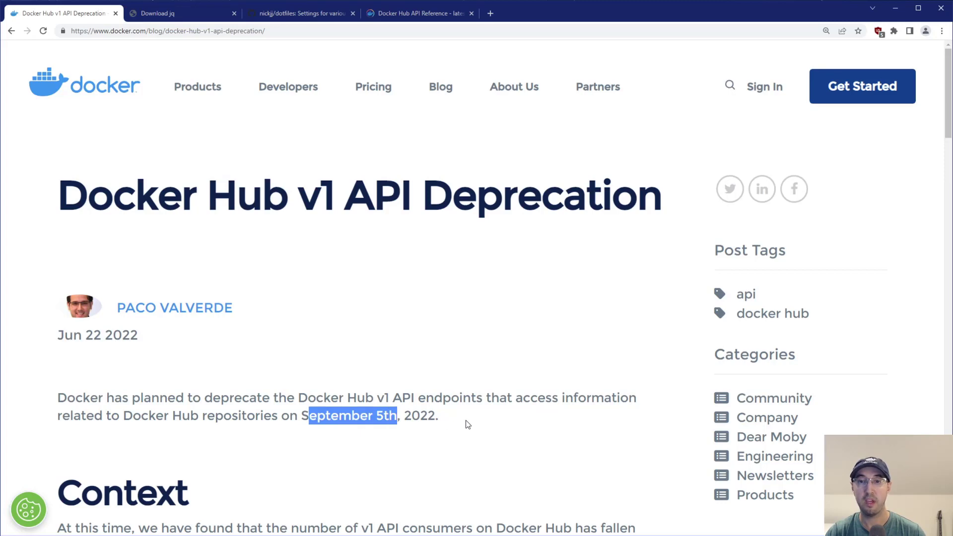
{"action": "left_click", "coordinate": [474, 422]}
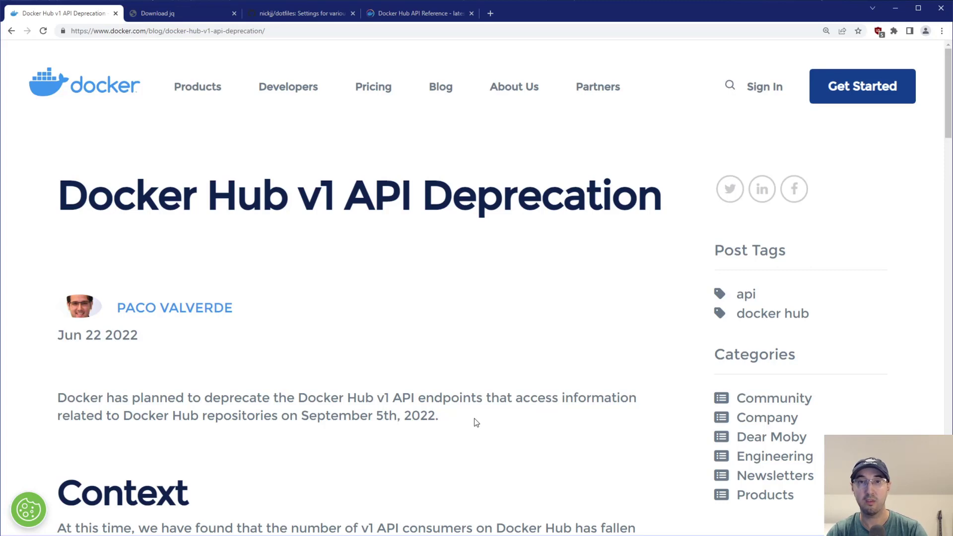
{"action": "mouse_move", "coordinate": [475, 415]}
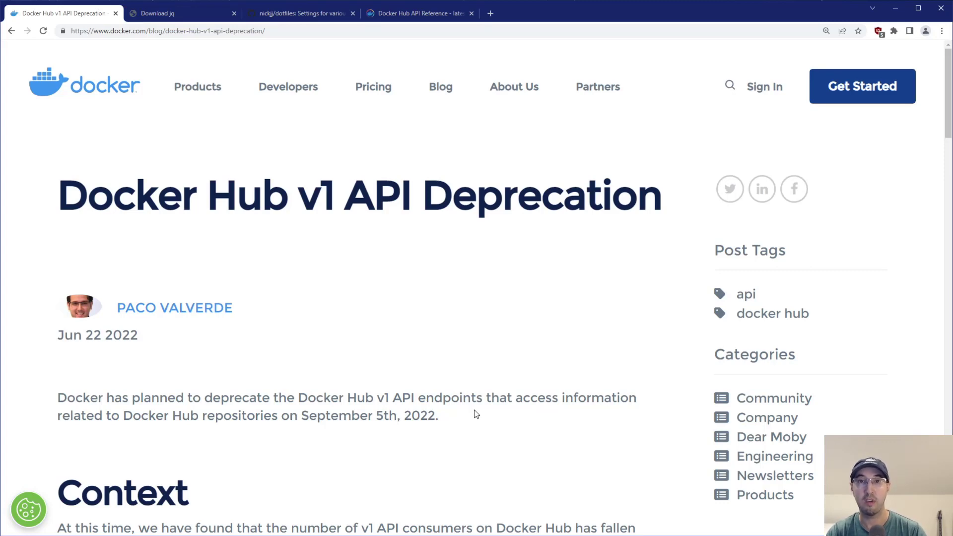
{"action": "mouse_move", "coordinate": [470, 352]}
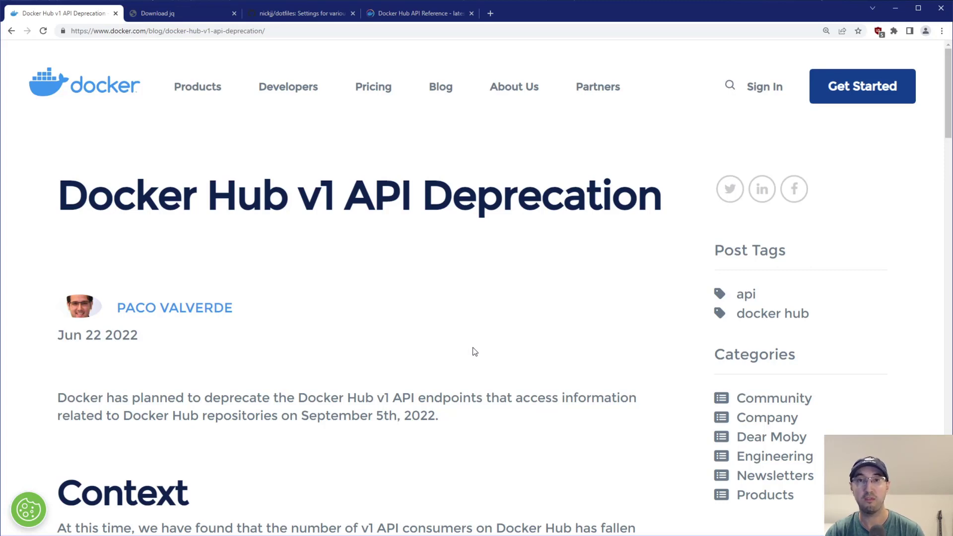
{"action": "mouse_move", "coordinate": [472, 351]}
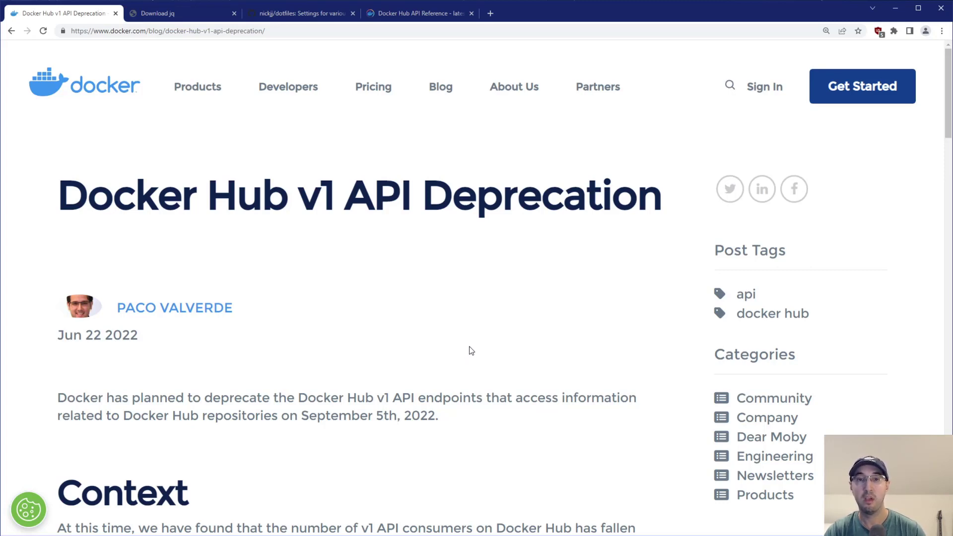
{"action": "double_click", "coordinate": [317, 196]}
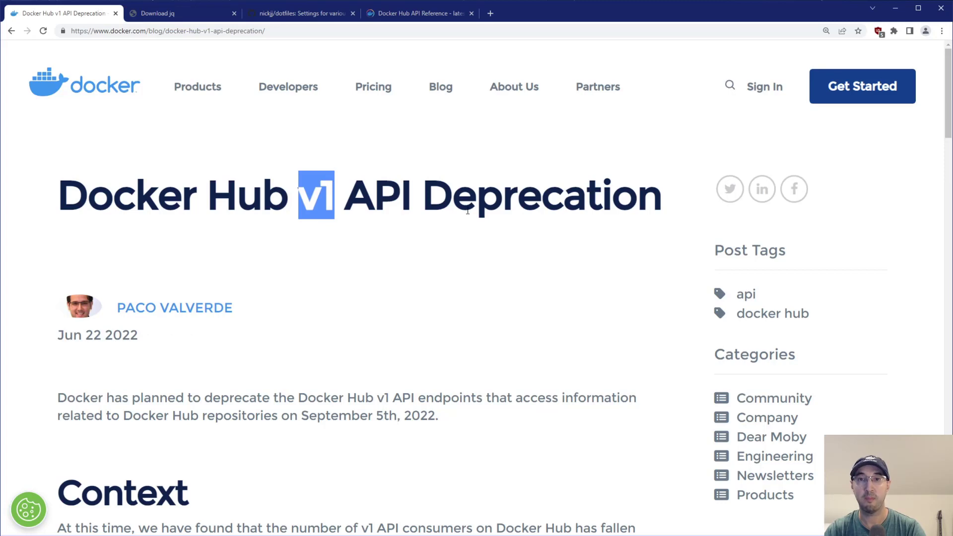
{"action": "left_click", "coordinate": [494, 261]}
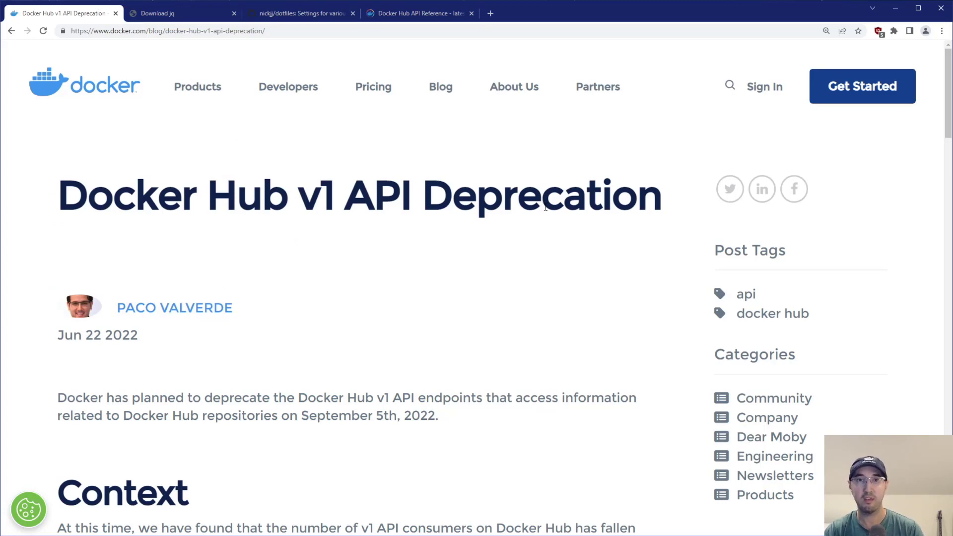
Review the jq download page's Linux, OS X, FreeBSD, Solaris and Windows install options, glancing at the dotfiles script
{"action": "left_click", "coordinate": [176, 13]}
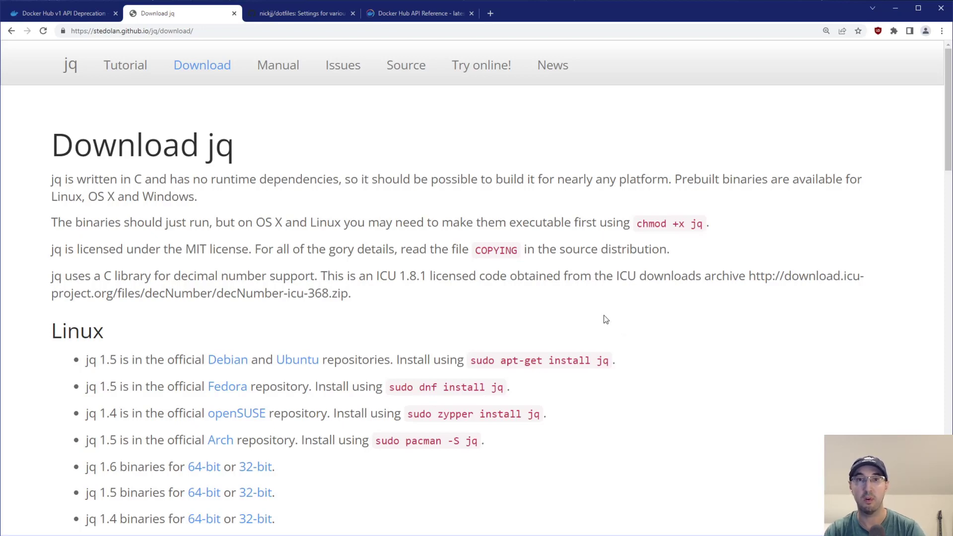
{"action": "mouse_move", "coordinate": [433, 195]}
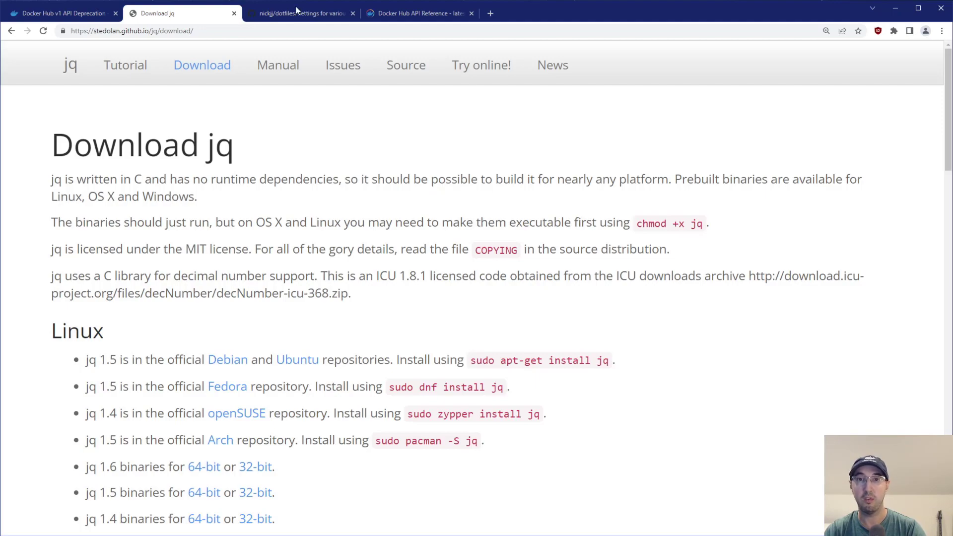
{"action": "left_click", "coordinate": [301, 13]}
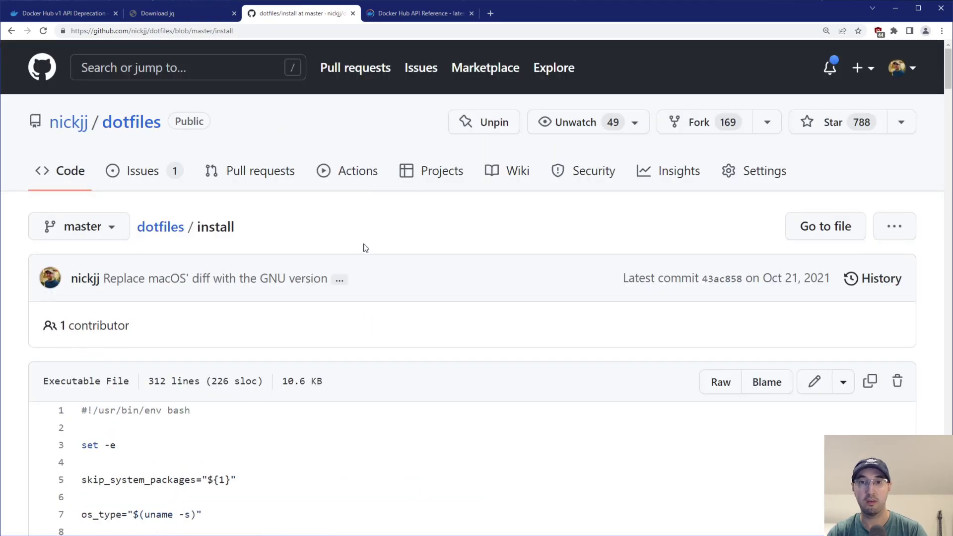
{"action": "left_click", "coordinate": [177, 13]}
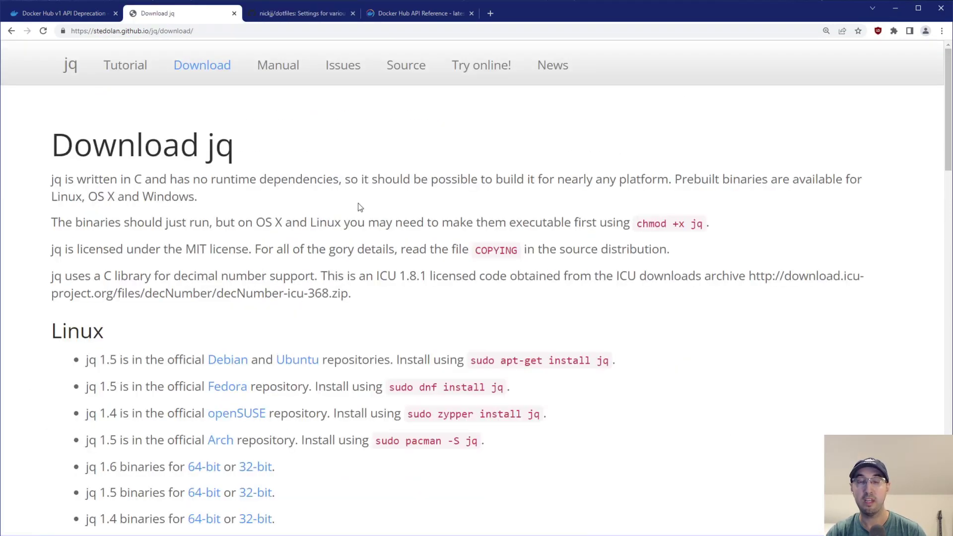
{"action": "scroll", "scroll_direction": "down", "scroll_amount": 3}
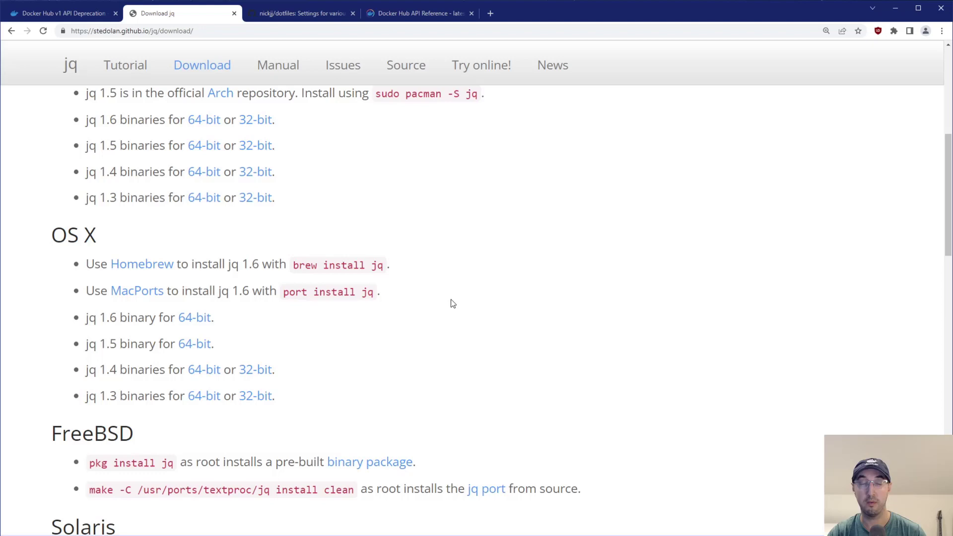
{"action": "scroll", "scroll_direction": "up", "scroll_amount": 3}
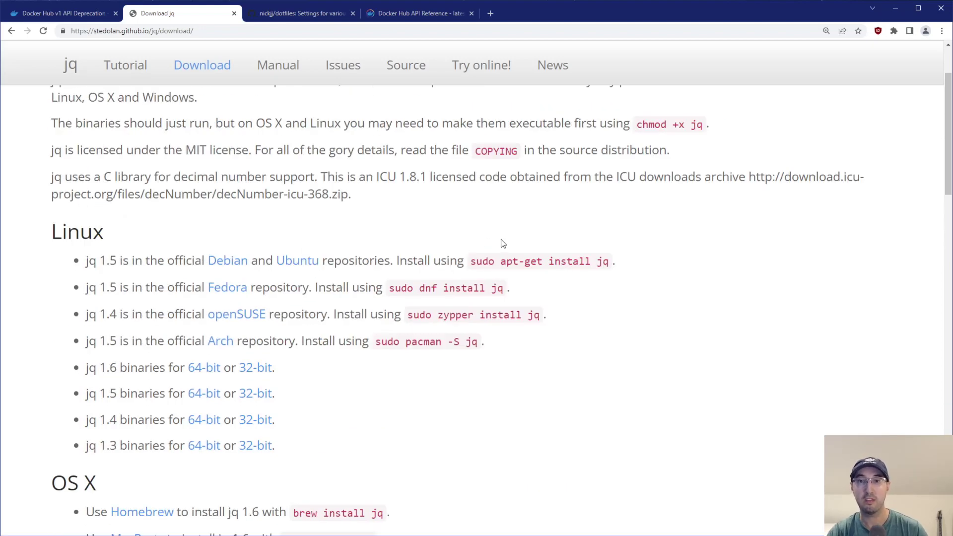
{"action": "mouse_move", "coordinate": [587, 263]}
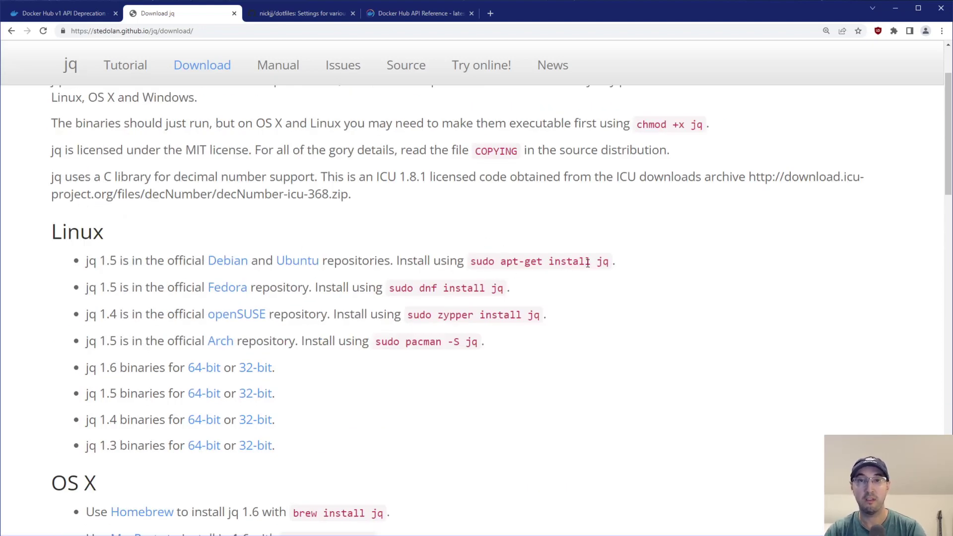
{"action": "scroll", "scroll_direction": "down", "scroll_amount": 3}
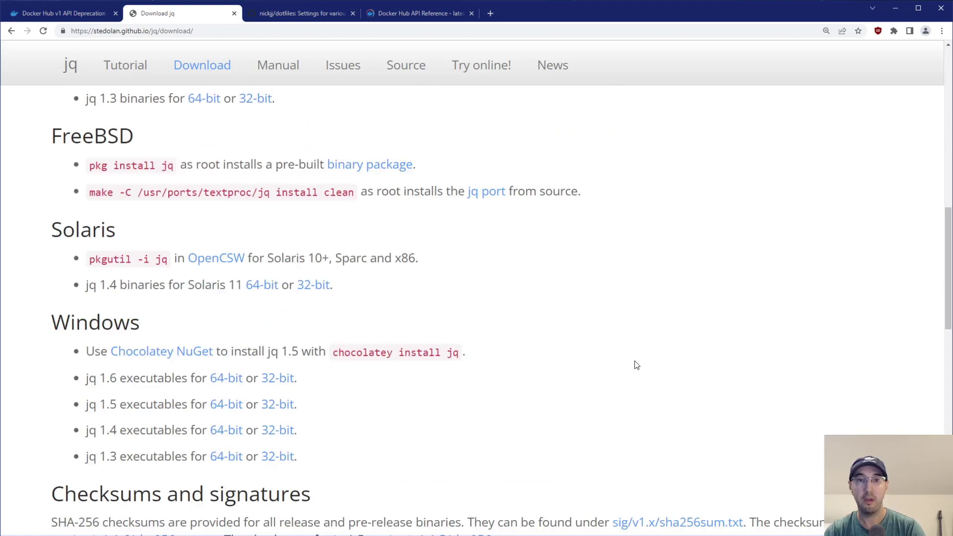
{"action": "scroll", "scroll_direction": "up", "scroll_amount": 3}
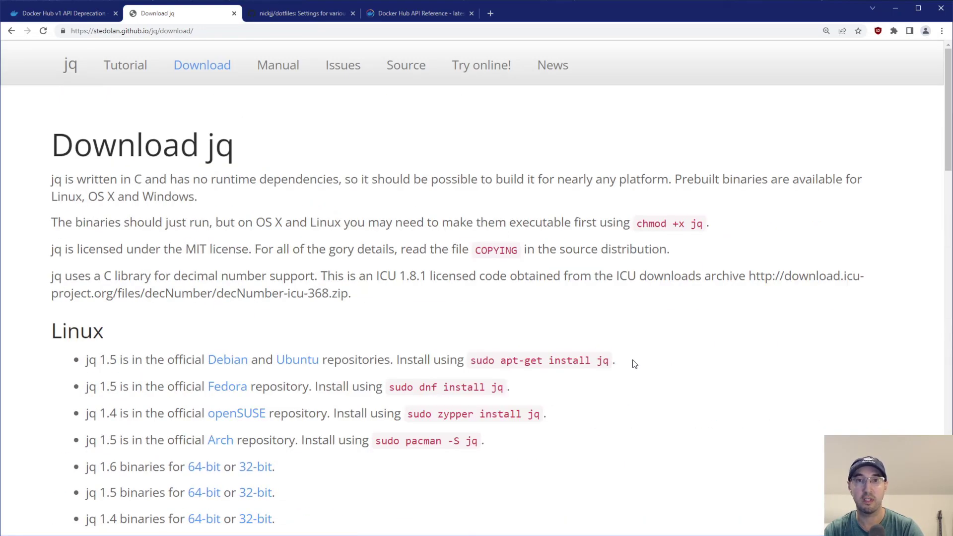
{"action": "mouse_move", "coordinate": [541, 304]}
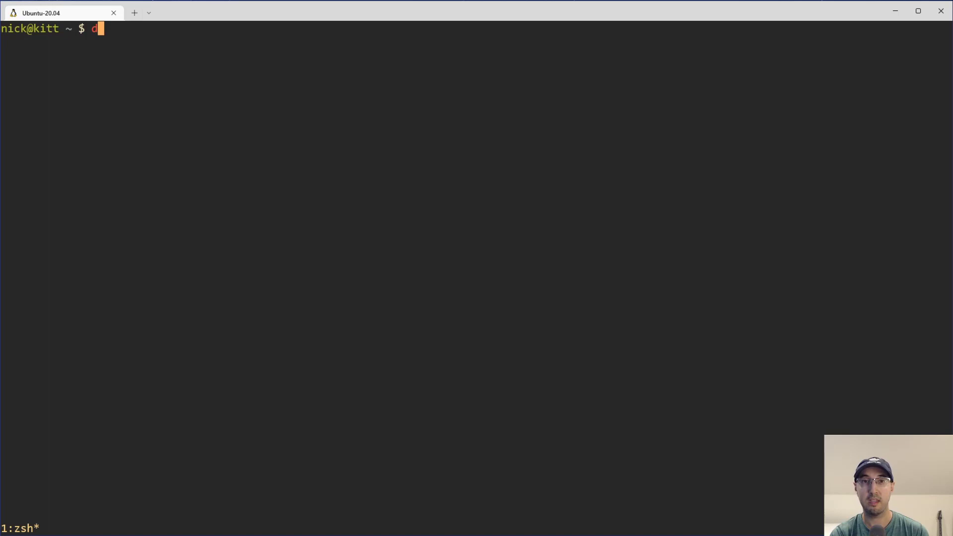
Run 'dtags python' and page through the version-ordered Python image tags
{"action": "type", "text": "tags pyth"}
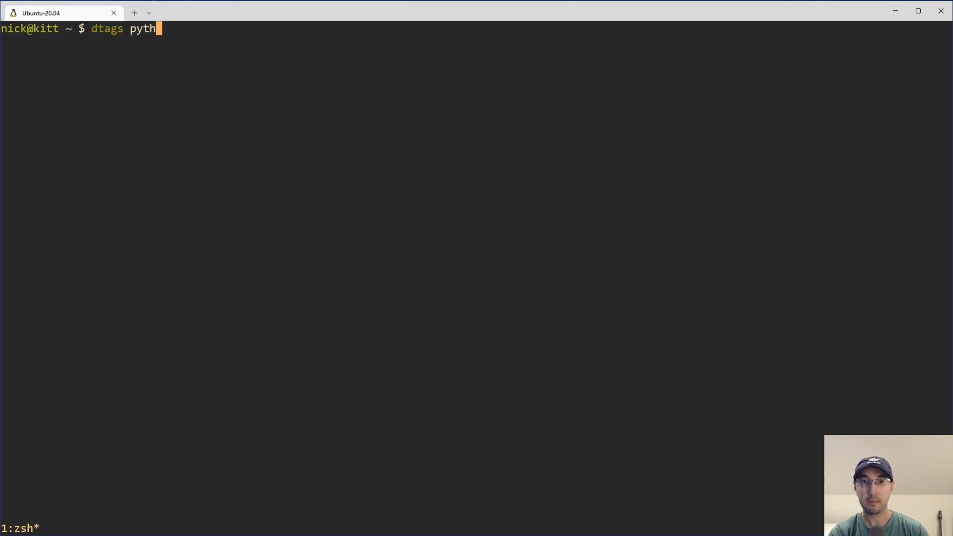
{"action": "type", "text": "on"}
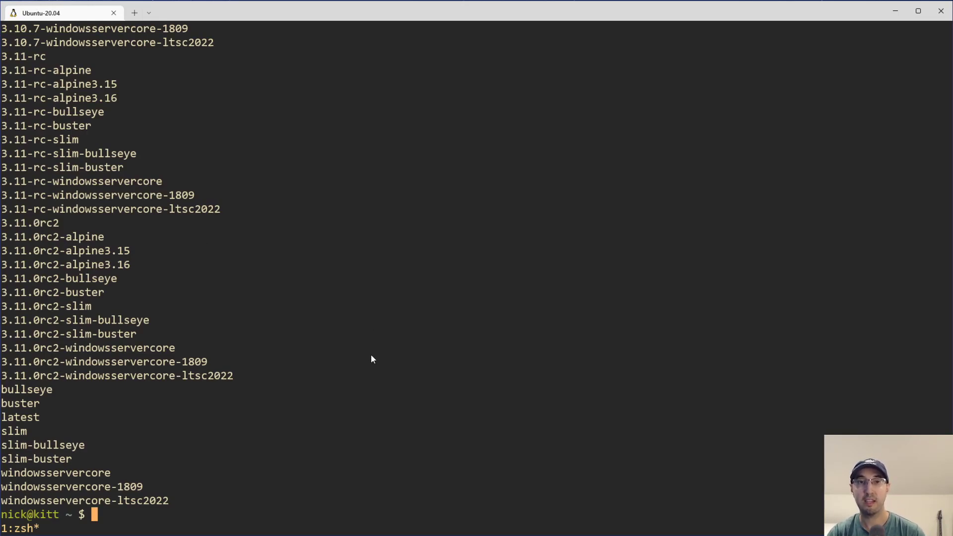
{"action": "mouse_move", "coordinate": [350, 357]}
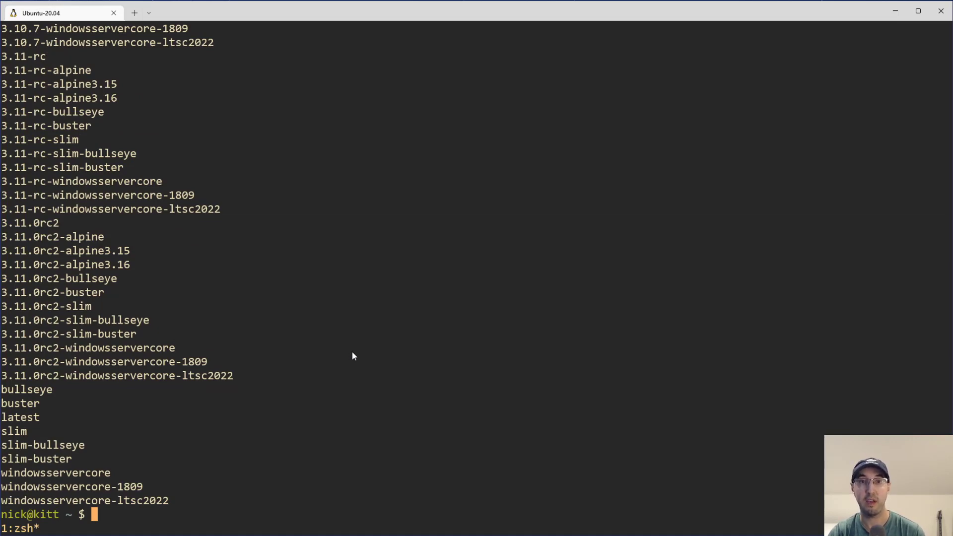
{"action": "mouse_move", "coordinate": [327, 390]}
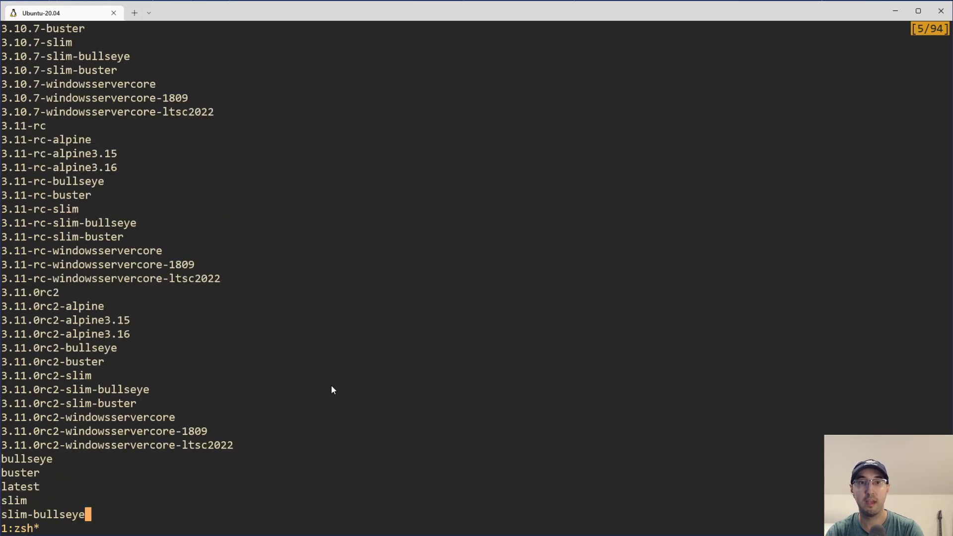
{"action": "mouse_move", "coordinate": [311, 383]}
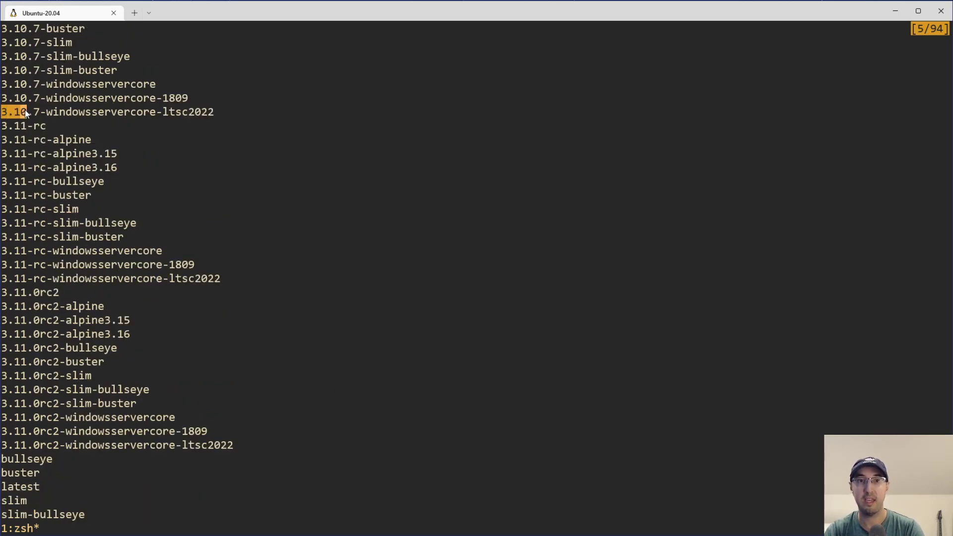
{"action": "scroll", "scroll_direction": "down", "scroll_amount": 3}
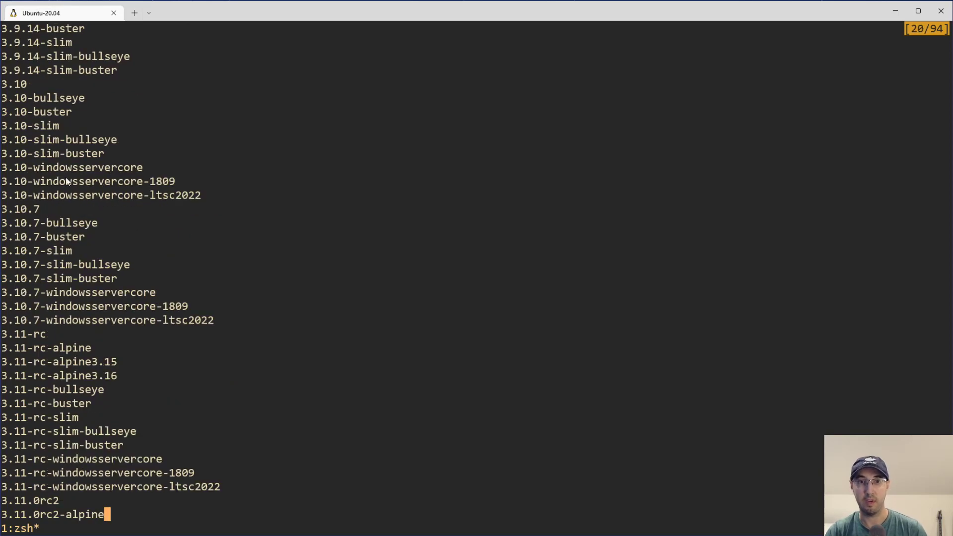
{"action": "mouse_move", "coordinate": [102, 274]}
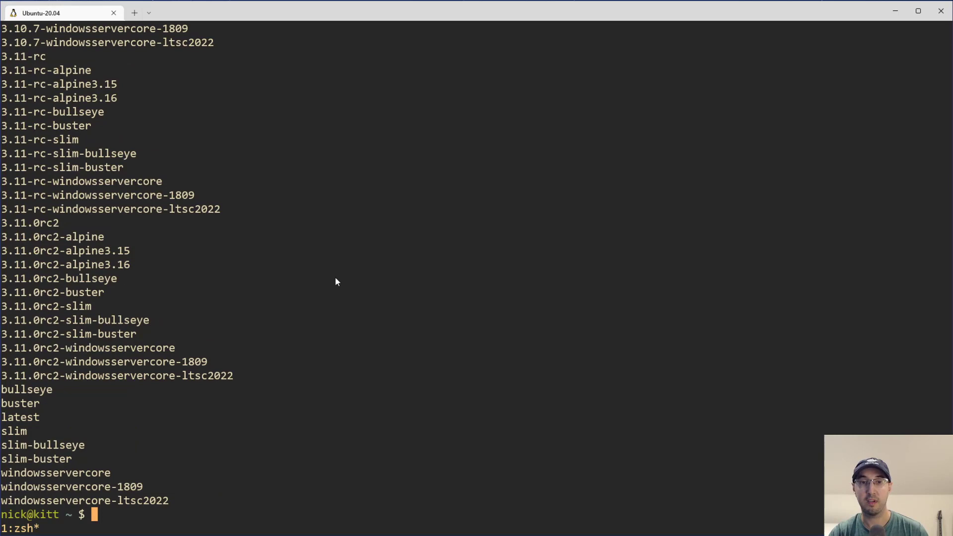
{"action": "mouse_move", "coordinate": [337, 251]}
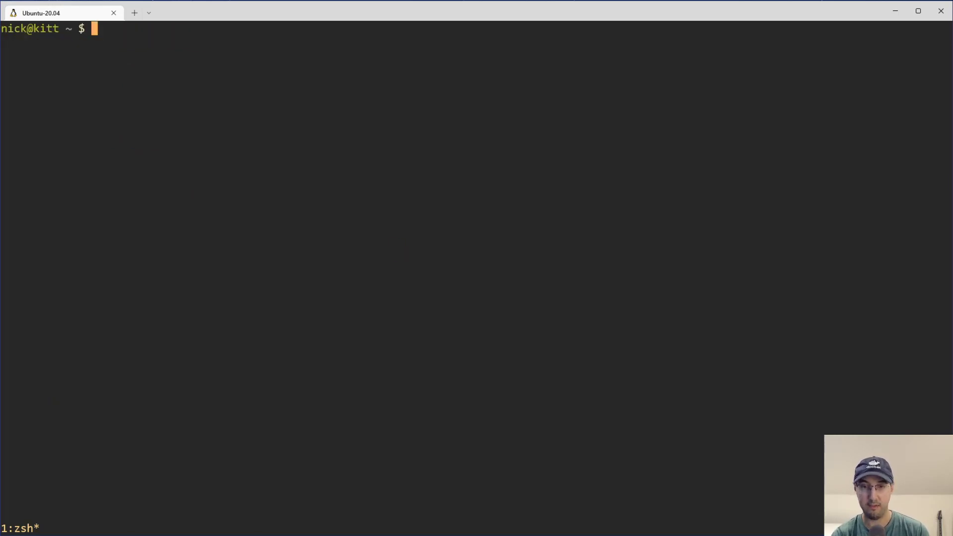
List Docker Hub tags for ruby with dtags, then for postgres
{"action": "type", "text": "dtags ruby"}
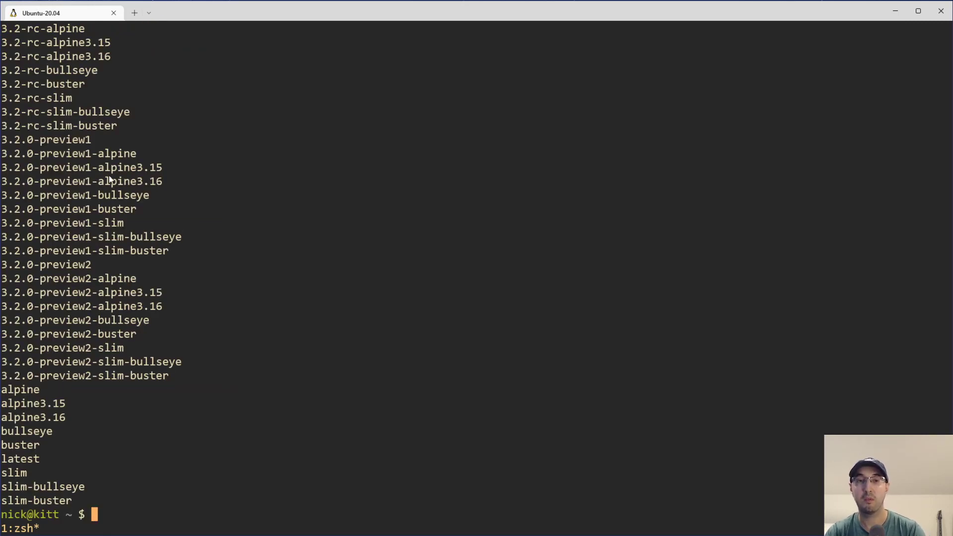
{"action": "mouse_move", "coordinate": [100, 172]}
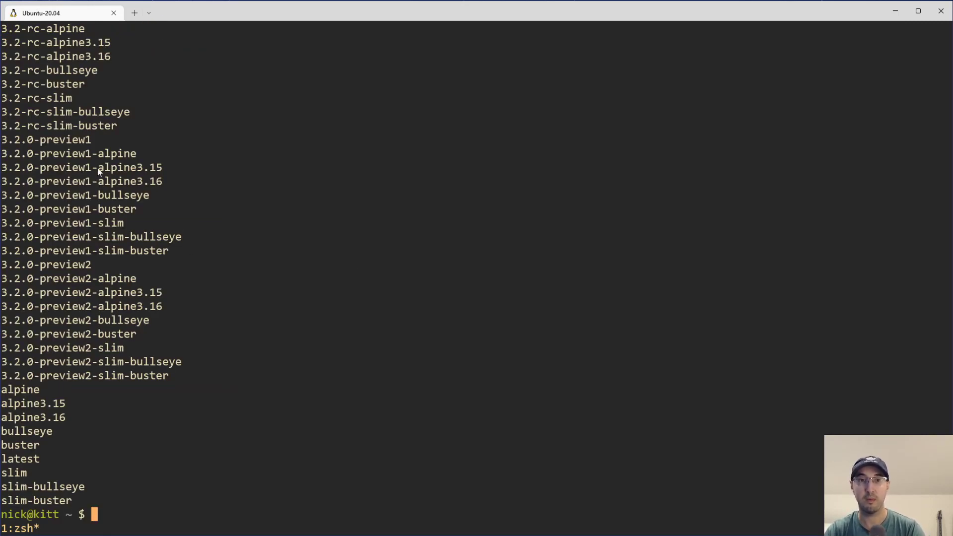
{"action": "mouse_move", "coordinate": [375, 219]}
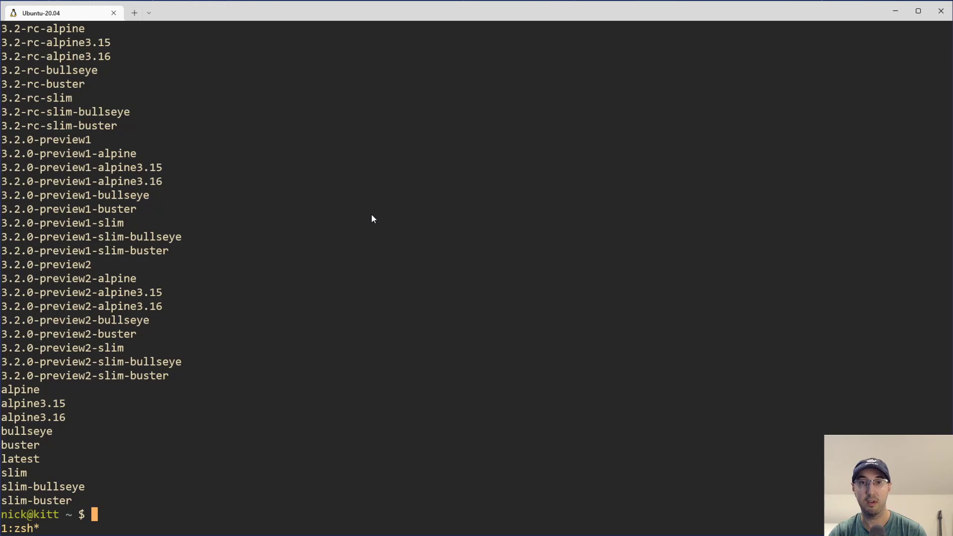
{"action": "mouse_move", "coordinate": [18, 152]}
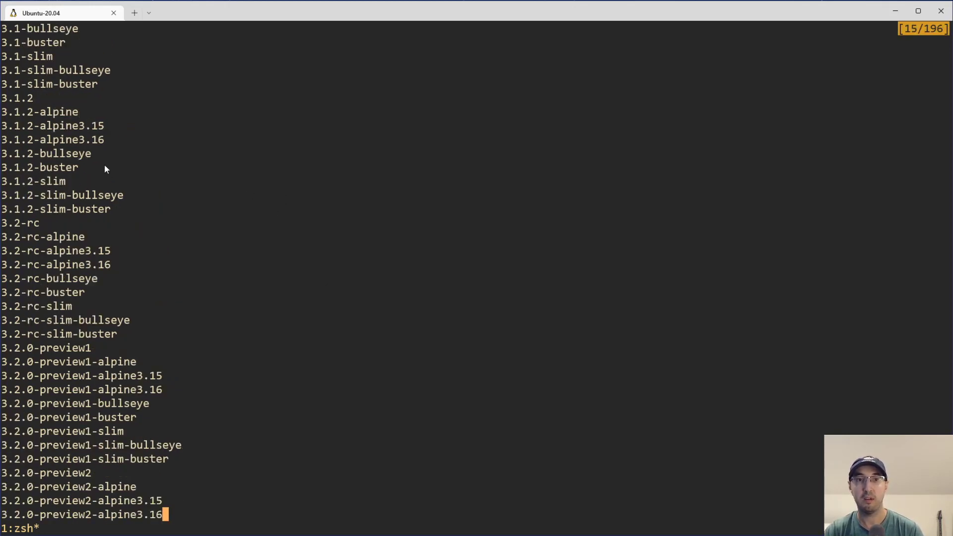
{"action": "mouse_move", "coordinate": [153, 210]}
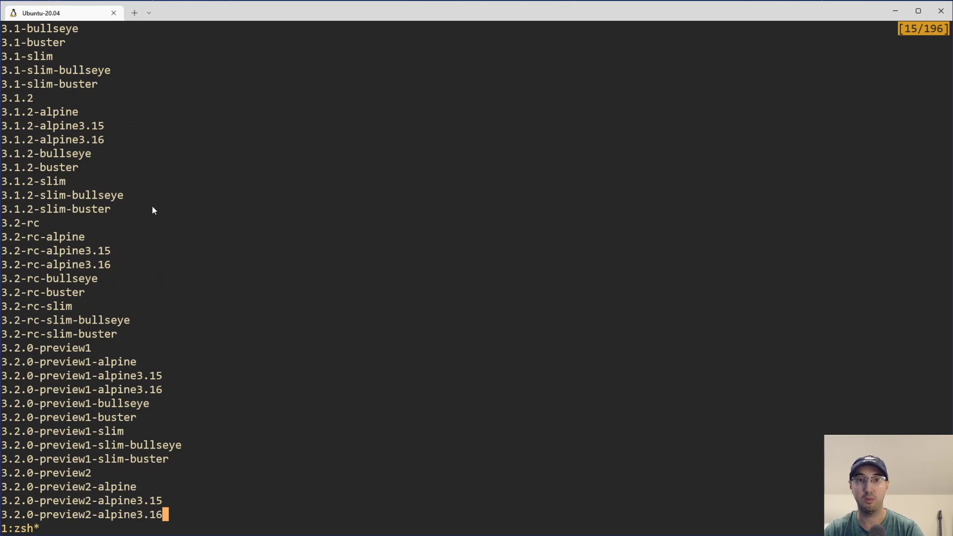
{"action": "key", "text": "q"}
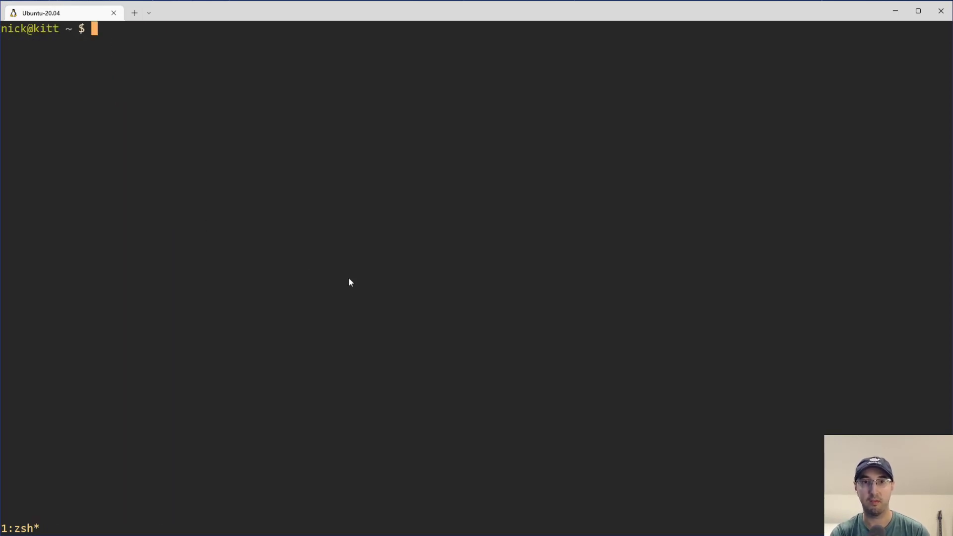
{"action": "type", "text": "dtags postge"}
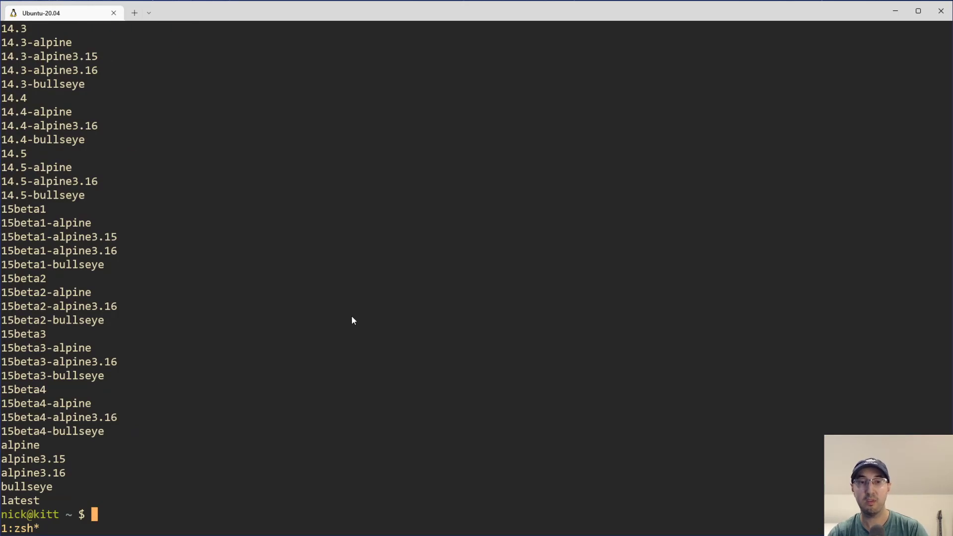
{"action": "mouse_move", "coordinate": [29, 220]}
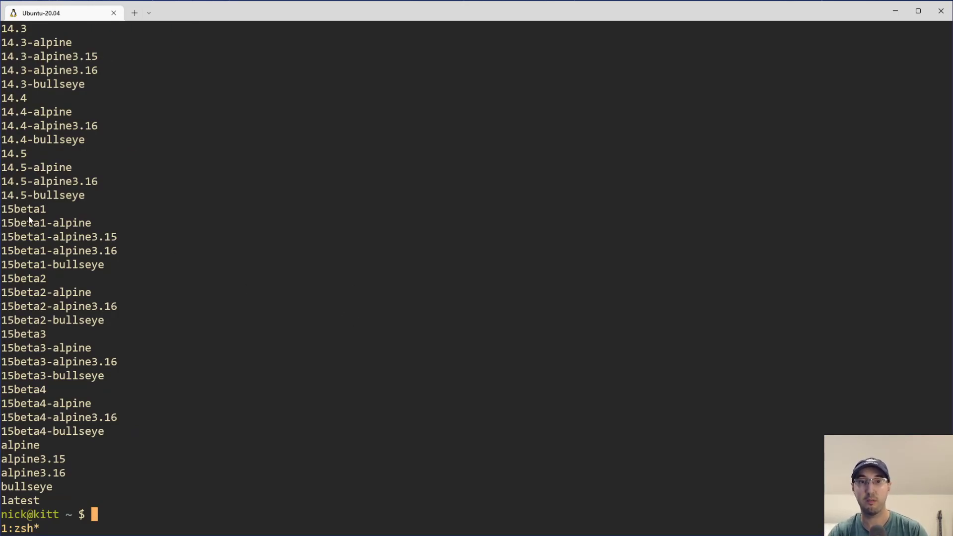
{"action": "mouse_move", "coordinate": [134, 407]}
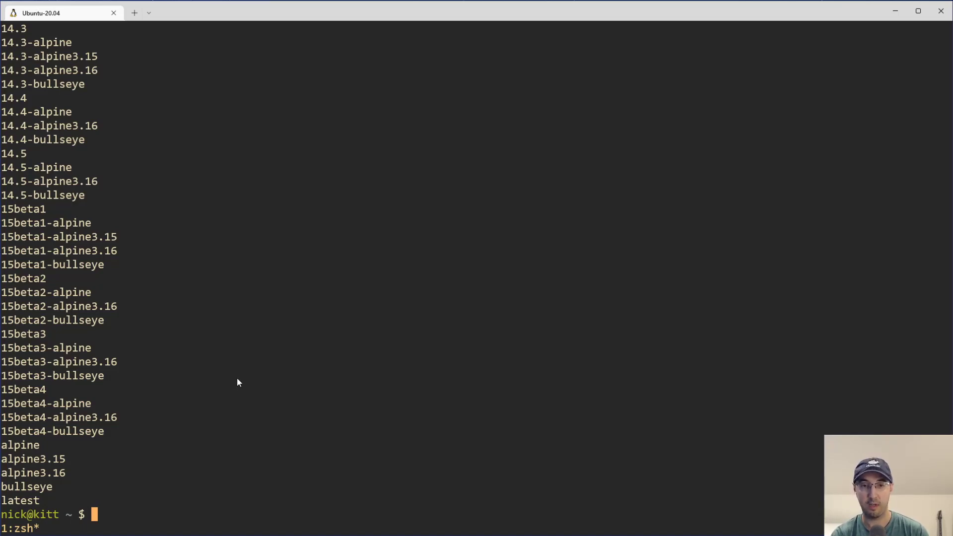
View ~/.config/zsh/.aliases in vim and select parts of the dtags curl tags API URL
{"action": "type", "text": "vim ~/.c"}
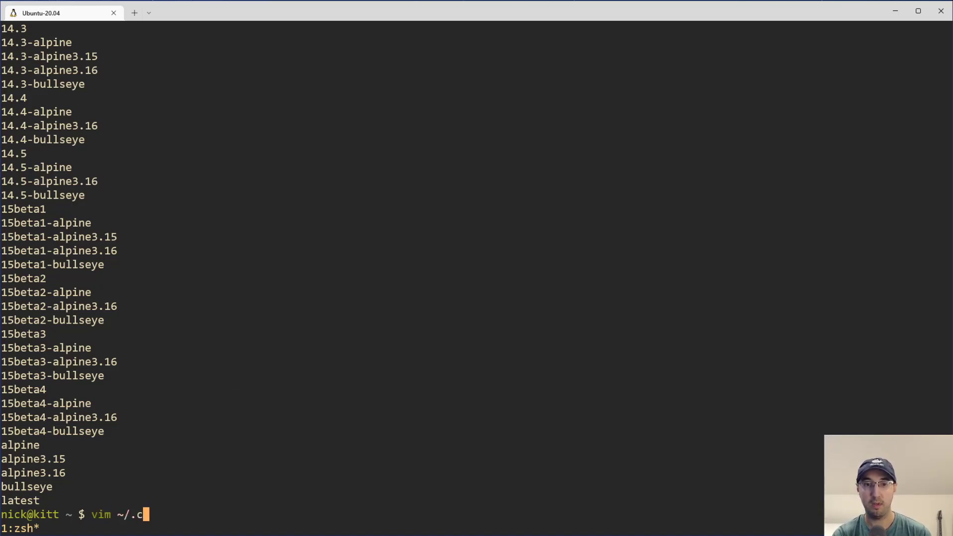
{"action": "type", "text": "onfig/z"}
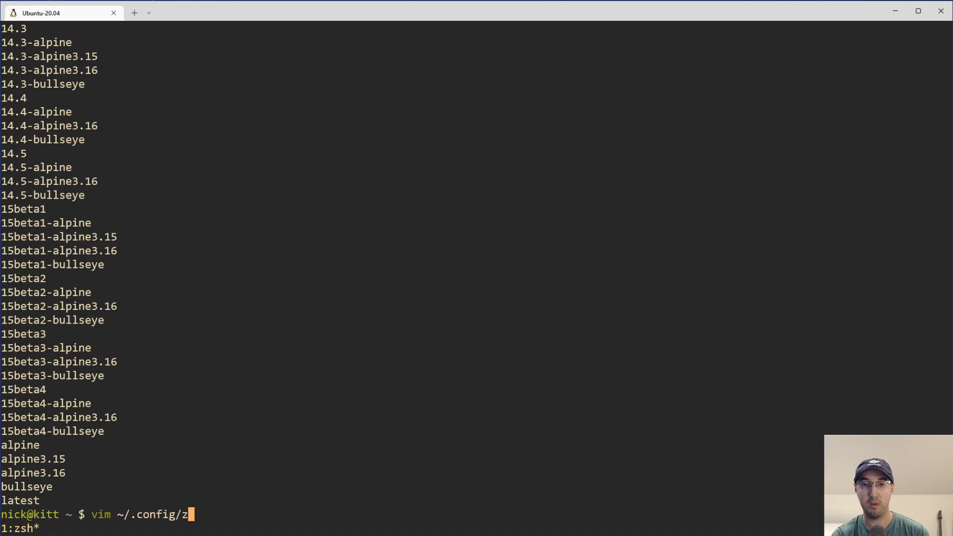
{"action": "type", "text": "sh/.aliases"}
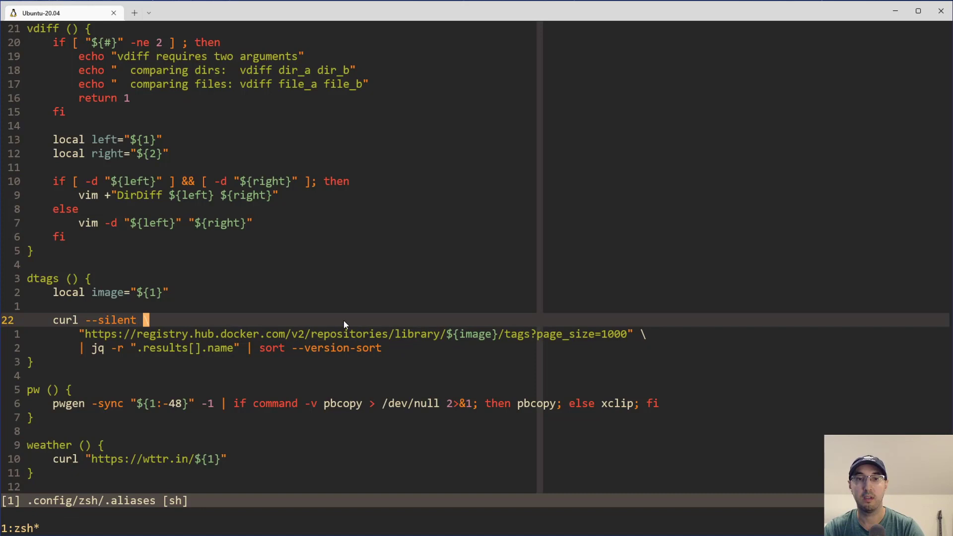
{"action": "mouse_move", "coordinate": [403, 316]}
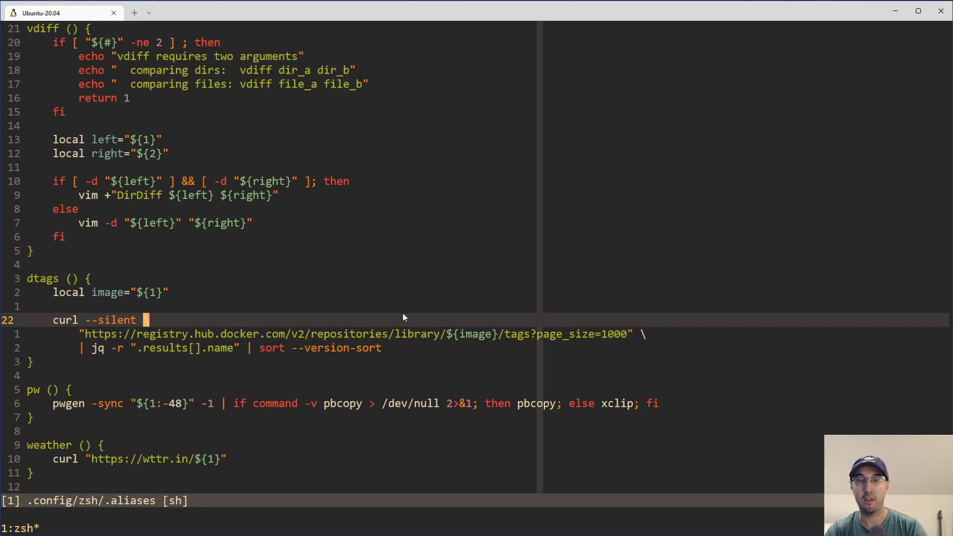
{"action": "mouse_move", "coordinate": [411, 337]}
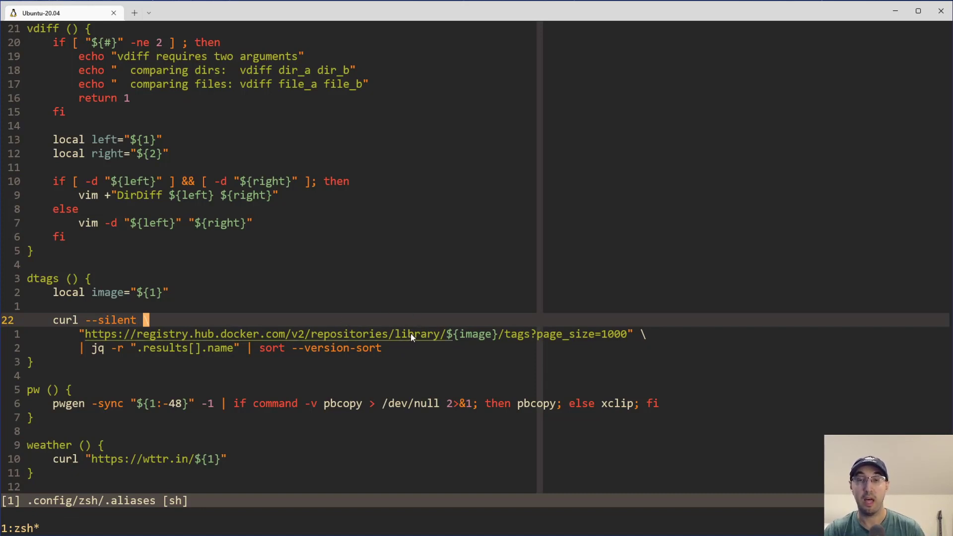
{"action": "key", "text": "v"}
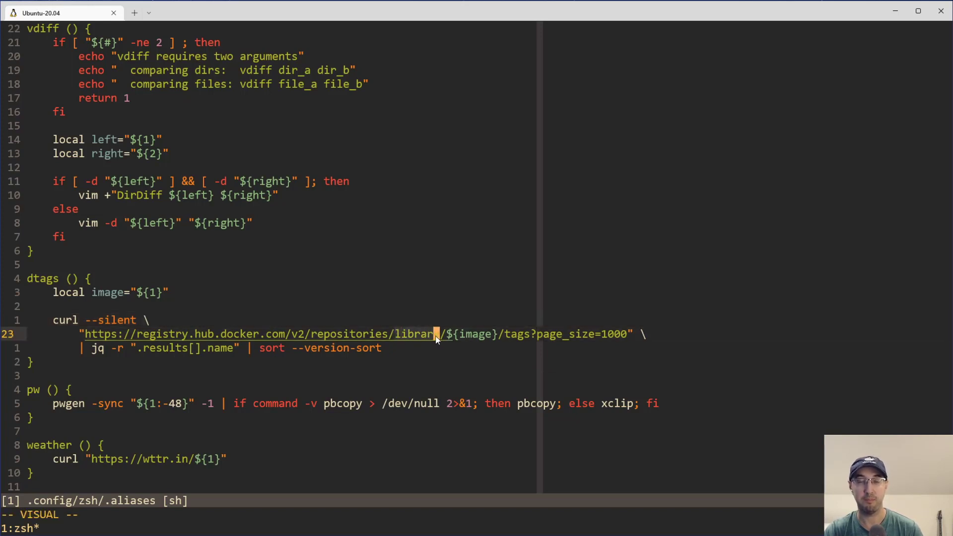
{"action": "mouse_move", "coordinate": [439, 339]}
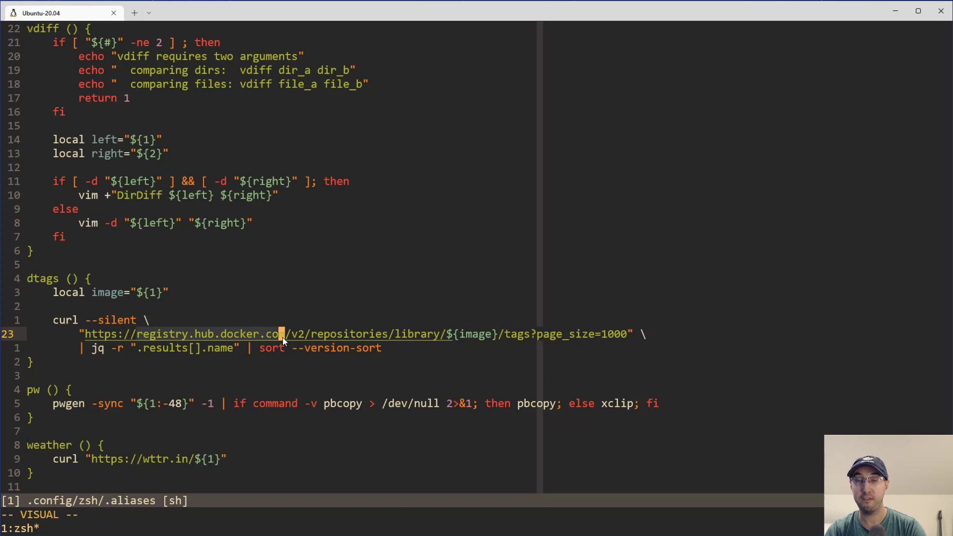
{"action": "mouse_move", "coordinate": [229, 333]}
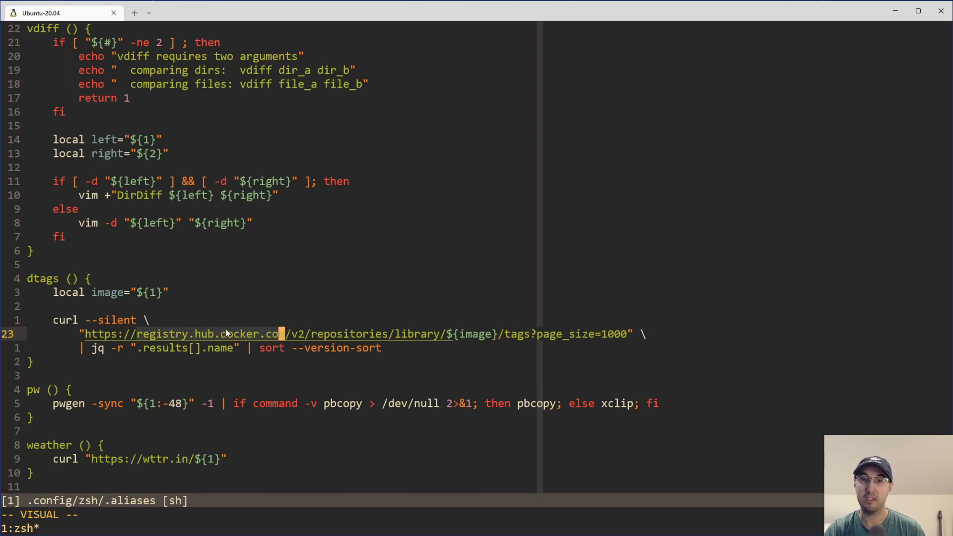
{"action": "mouse_move", "coordinate": [273, 333]}
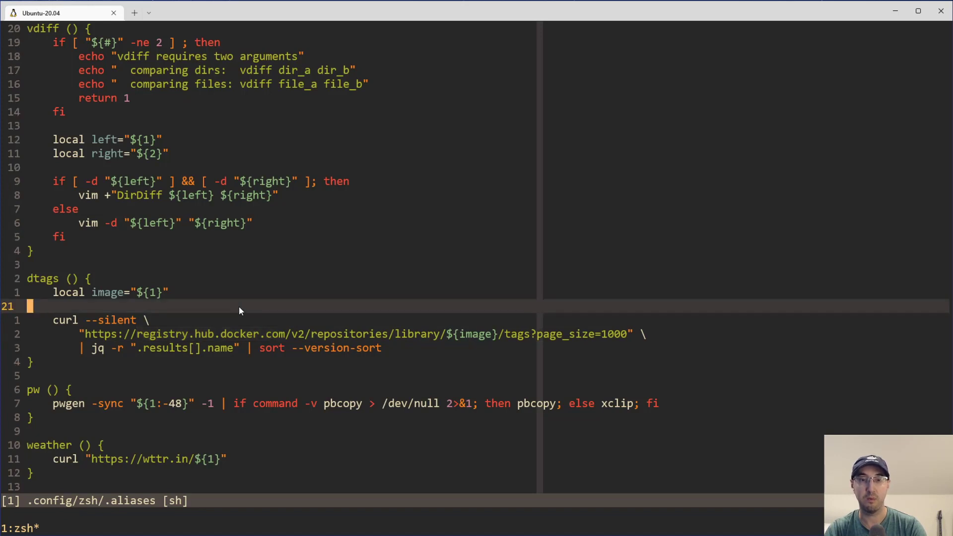
{"action": "mouse_move", "coordinate": [267, 307]}
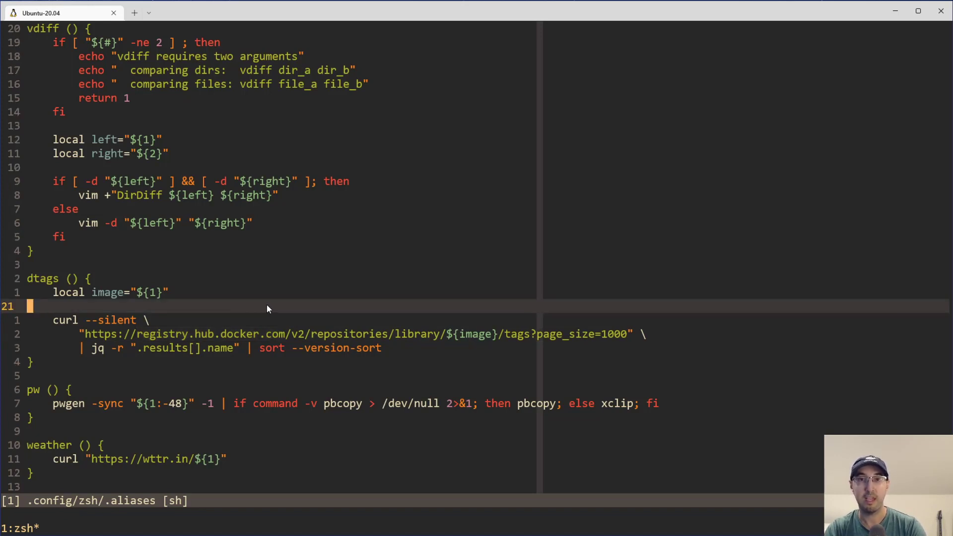
{"action": "mouse_move", "coordinate": [277, 309]}
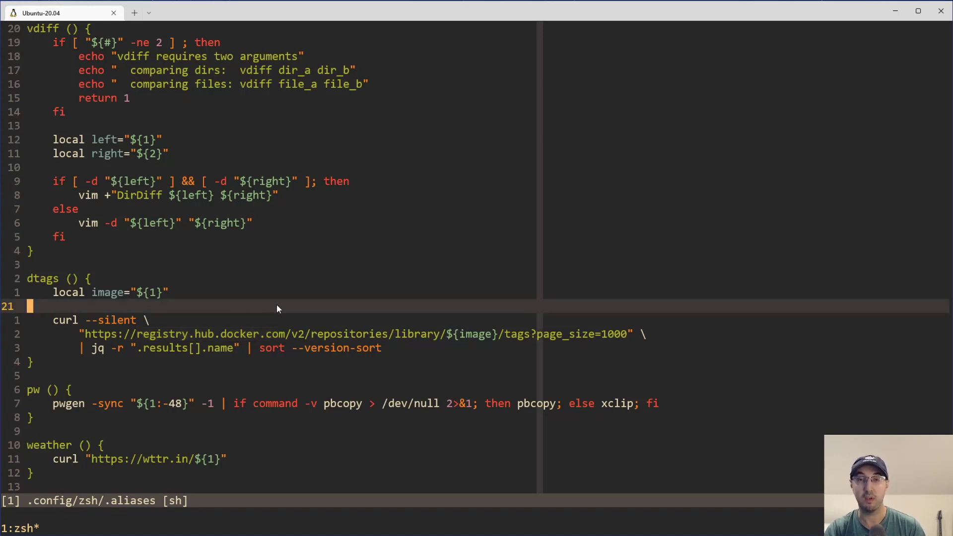
{"action": "mouse_move", "coordinate": [194, 326]}
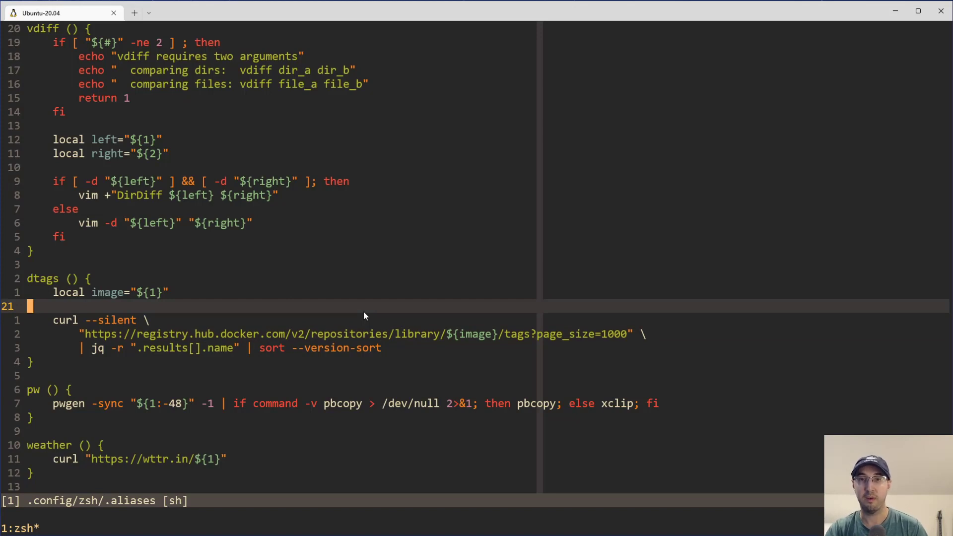
{"action": "mouse_move", "coordinate": [298, 353]}
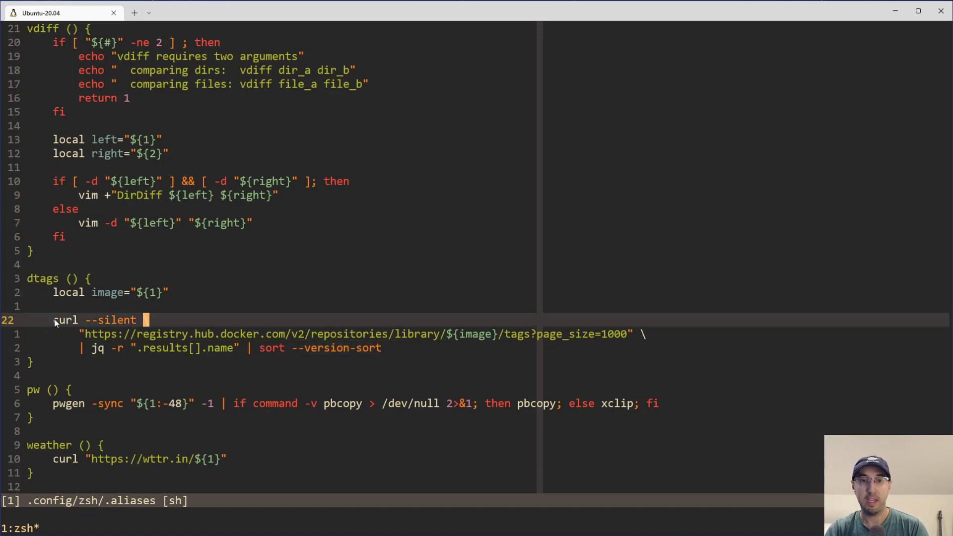
{"action": "key", "text": "v"}
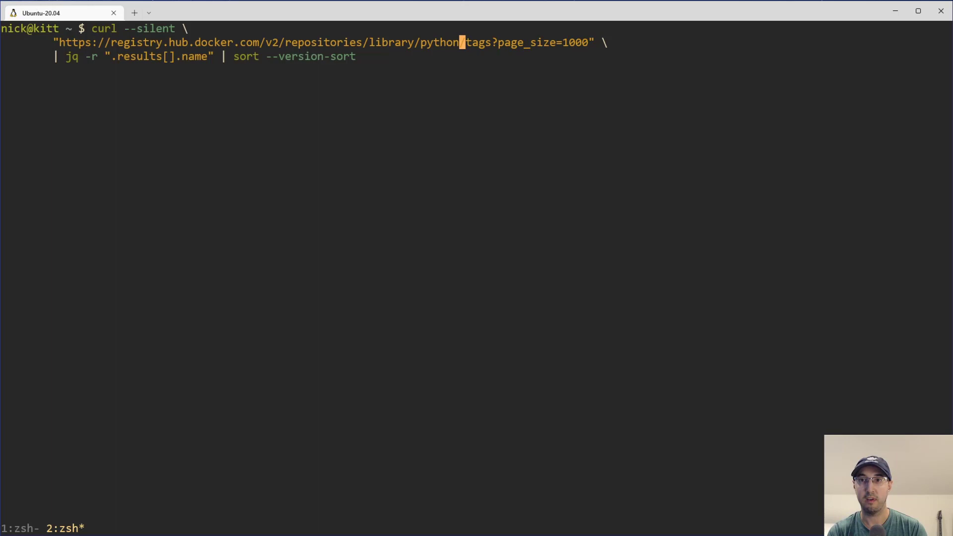
Fetch the raw python tags JSON from Docker Hub with curl and page through it in less
{"action": "key", "text": "Return"}
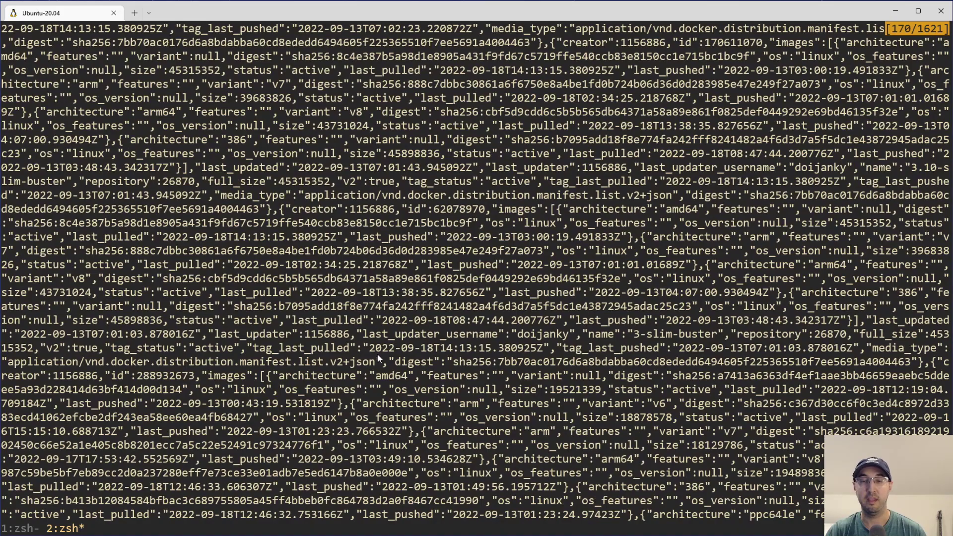
{"action": "scroll", "scroll_direction": "down", "scroll_amount": 3}
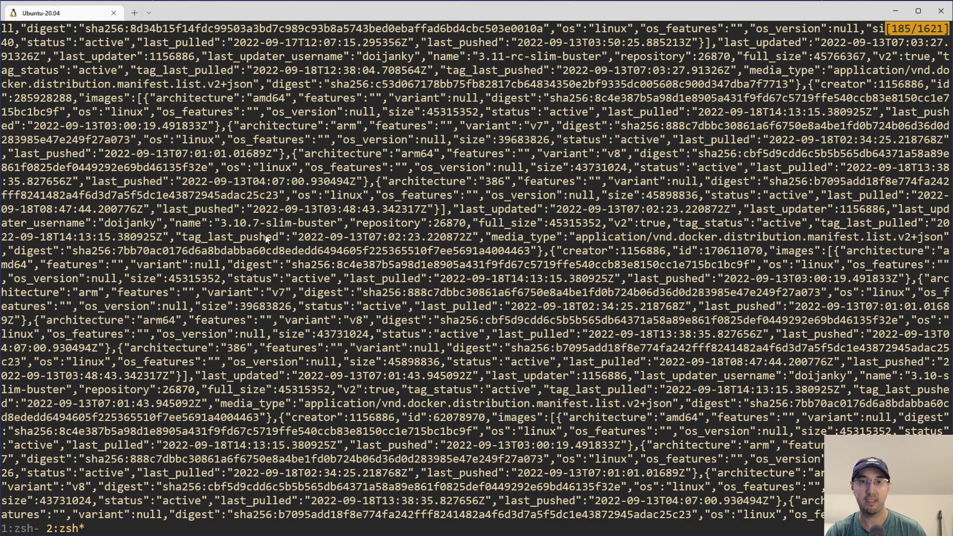
{"action": "scroll", "scroll_direction": "up", "scroll_amount": 3}
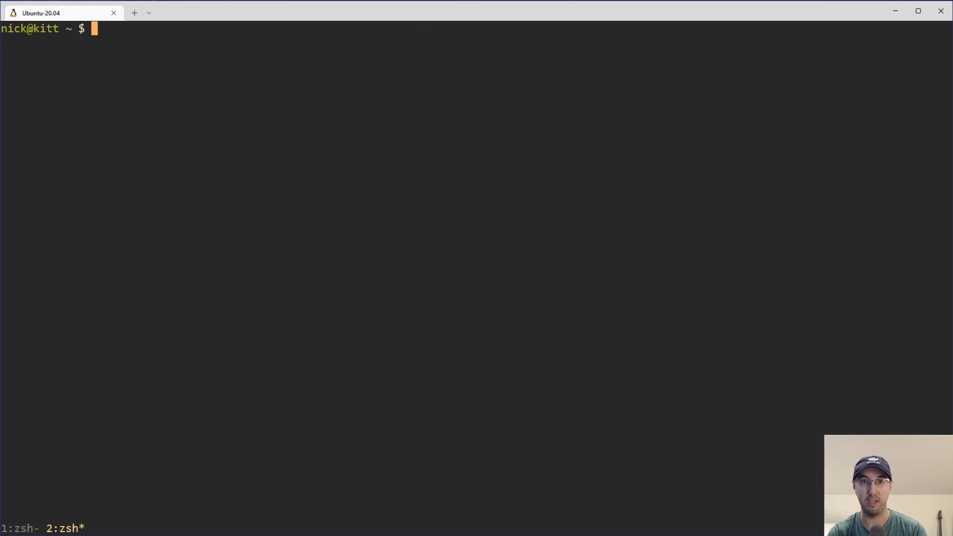
Rerun the python tags curl through jq and scroll the per-architecture details for bullseye and buster tags
{"action": "type", "text": "curl --silent \"https://registry.hub.docker.com/v2/repositories/library/python/tags?page_size=1000\" | jq"}
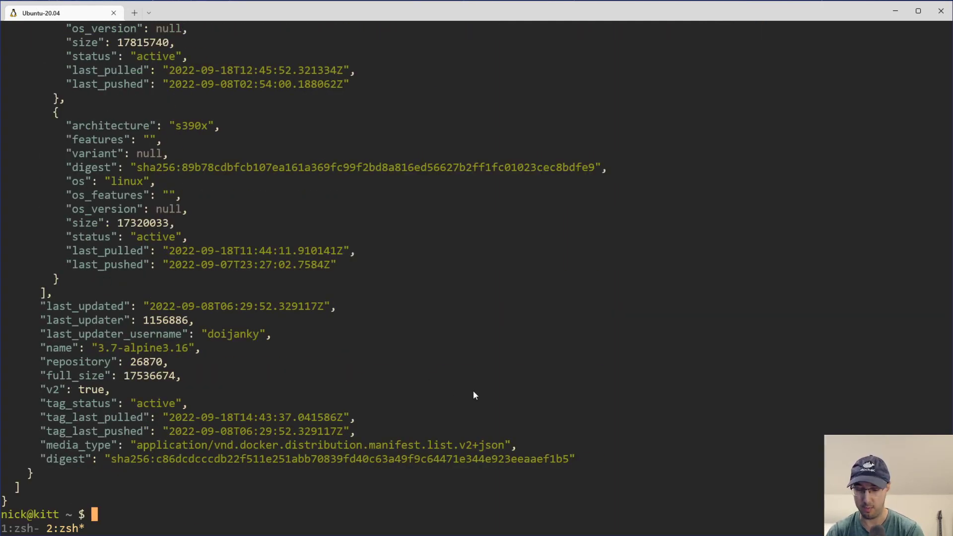
{"action": "scroll", "scroll_direction": "up", "scroll_amount": 3}
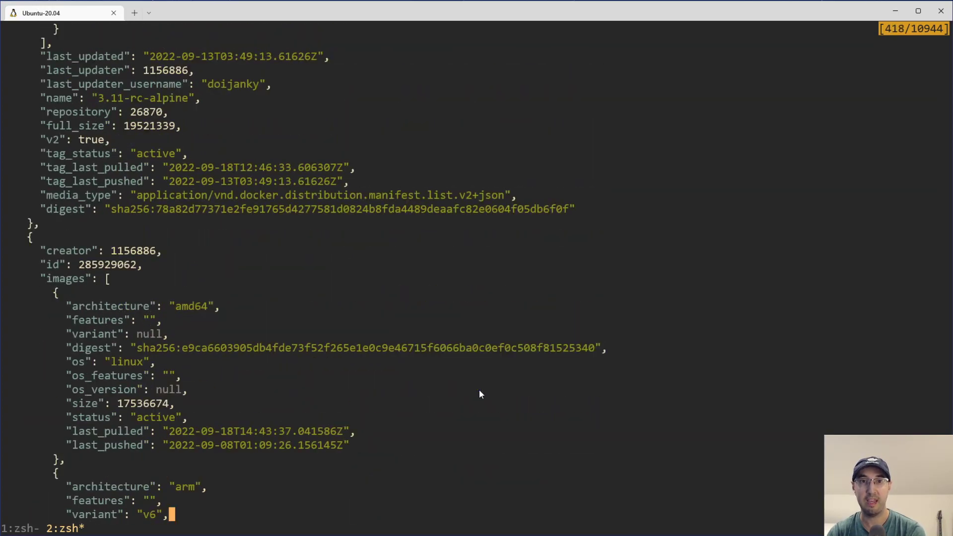
{"action": "scroll", "scroll_direction": "down", "scroll_amount": 3}
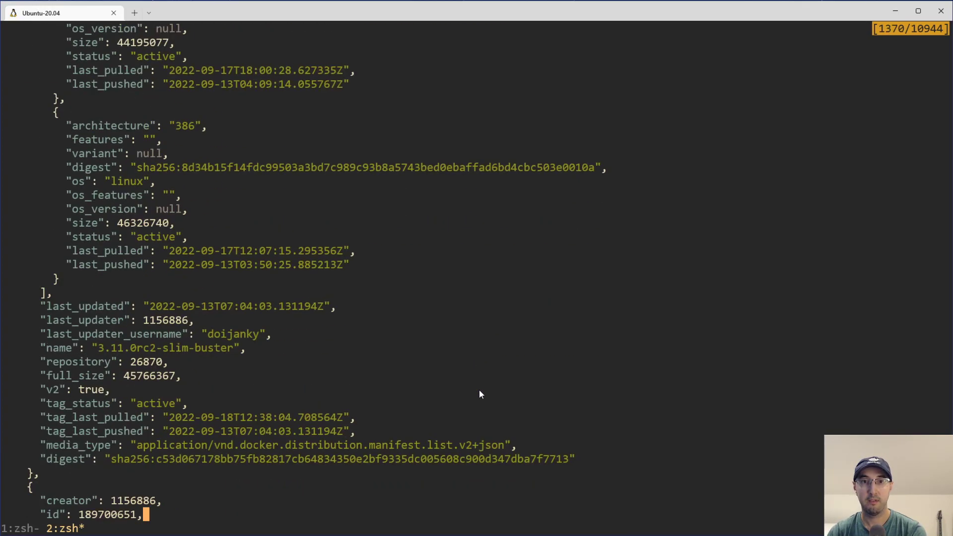
{"action": "scroll", "scroll_direction": "down", "scroll_amount": 3}
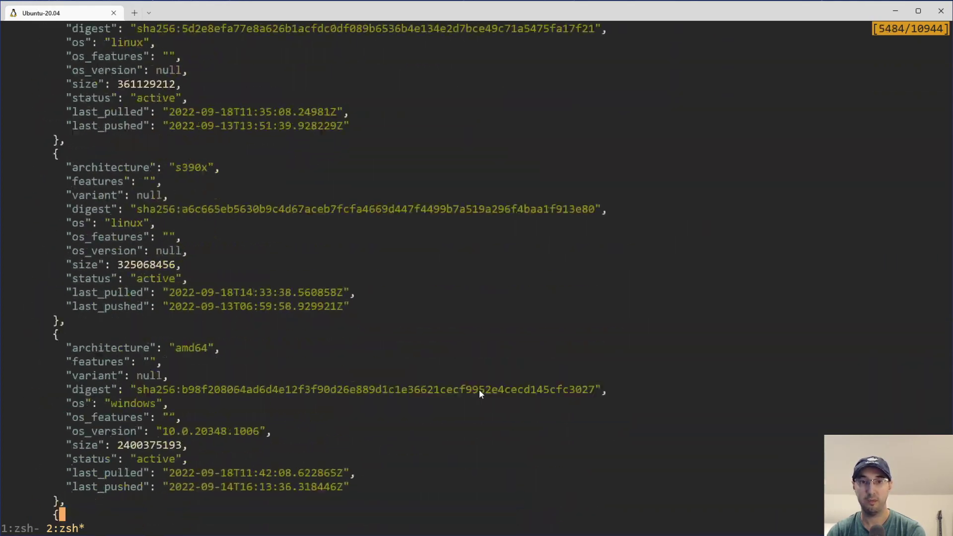
{"action": "scroll", "scroll_direction": "down", "scroll_amount": 3}
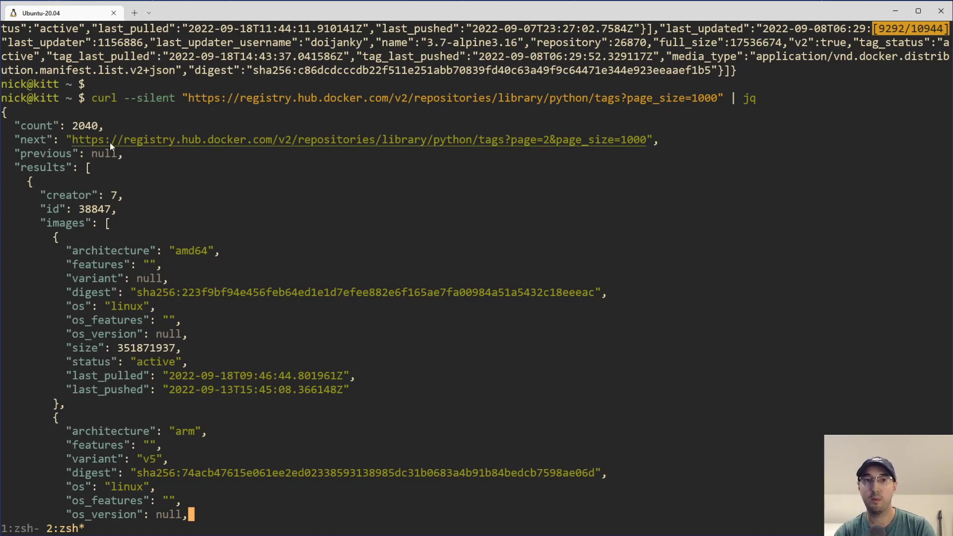
{"action": "mouse_move", "coordinate": [80, 134]}
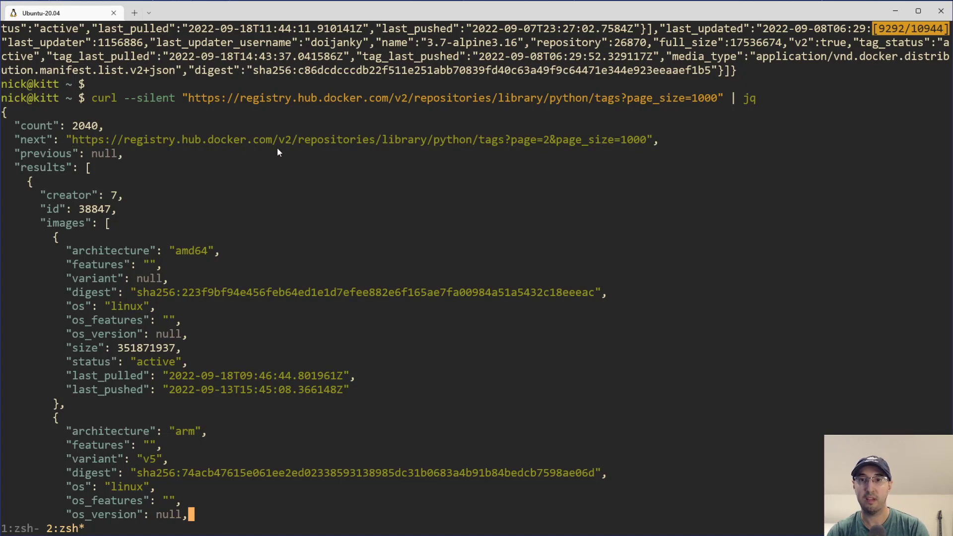
{"action": "mouse_move", "coordinate": [421, 146]}
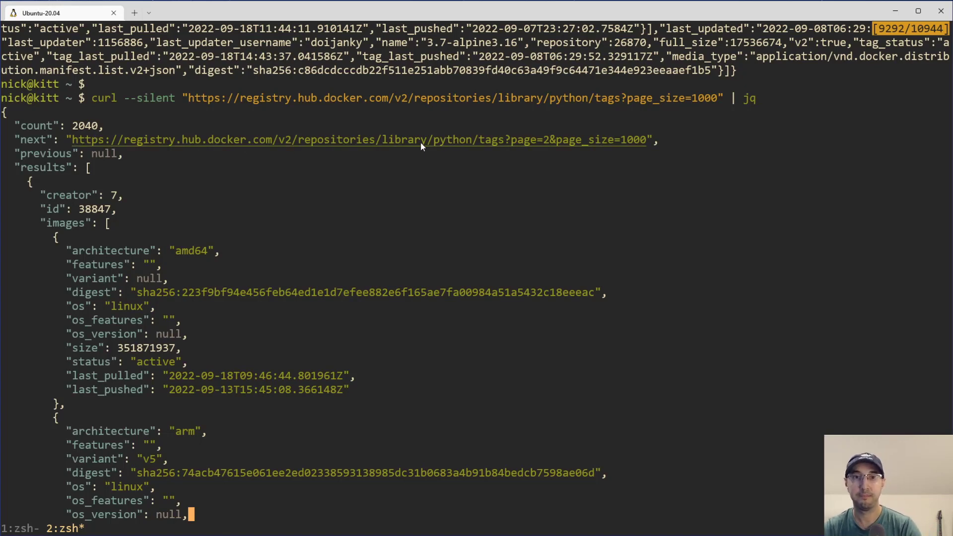
{"action": "mouse_move", "coordinate": [98, 169]}
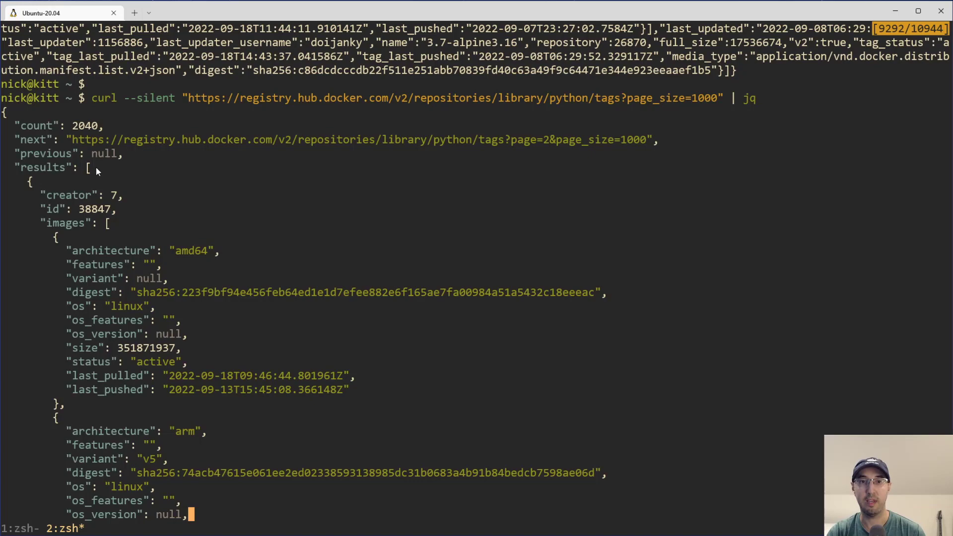
{"action": "mouse_move", "coordinate": [34, 203]}
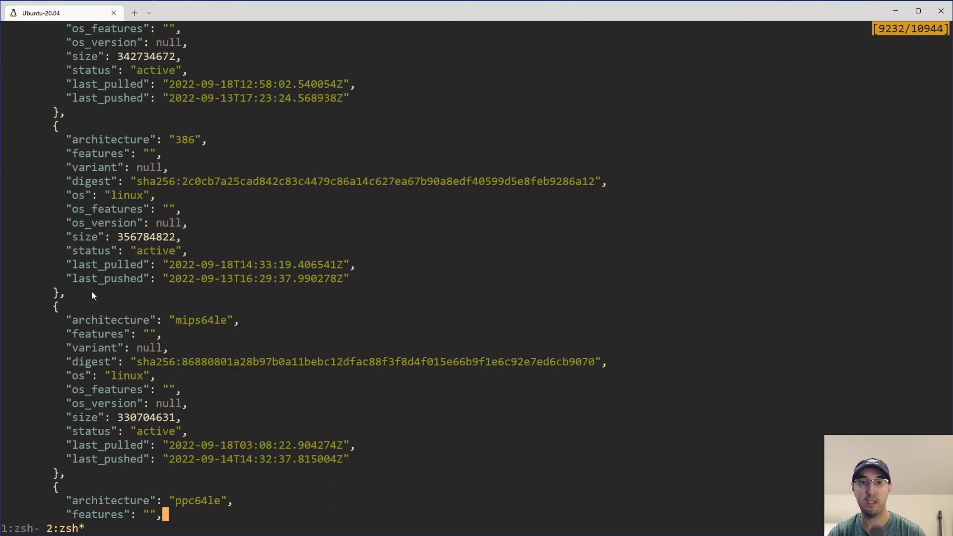
{"action": "scroll", "scroll_direction": "down", "scroll_amount": 3}
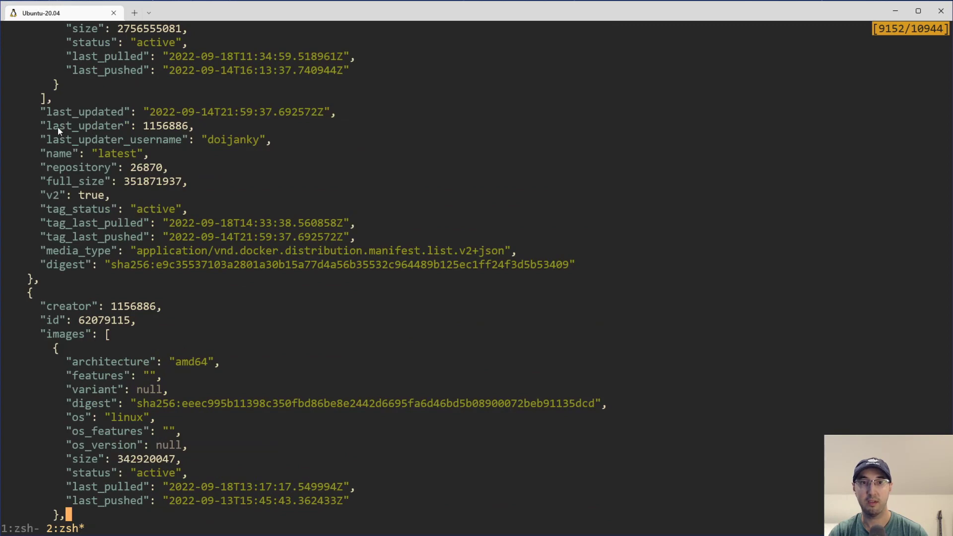
{"action": "scroll", "scroll_direction": "down", "scroll_amount": 3}
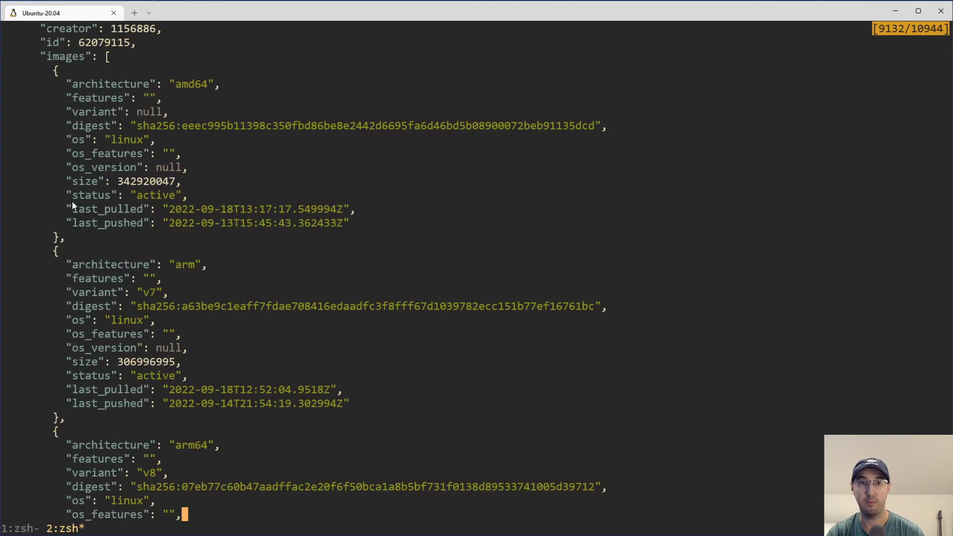
{"action": "scroll", "scroll_direction": "down", "scroll_amount": 3}
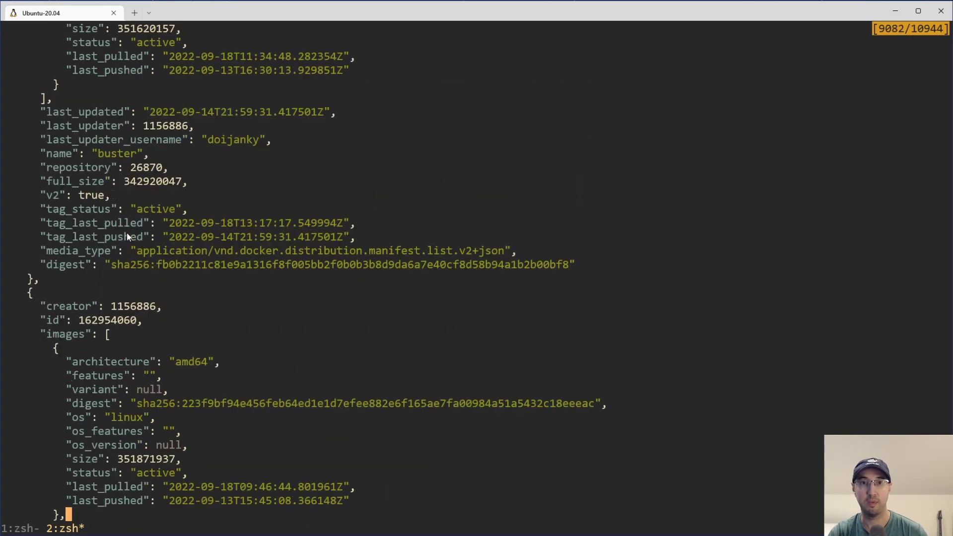
{"action": "scroll", "scroll_direction": "down", "scroll_amount": 3}
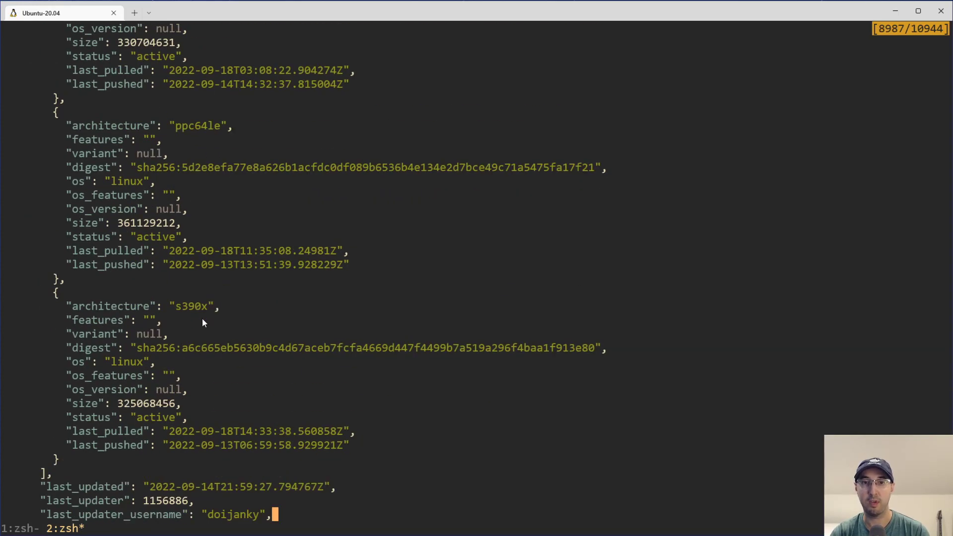
{"action": "scroll", "scroll_direction": "down", "scroll_amount": 3}
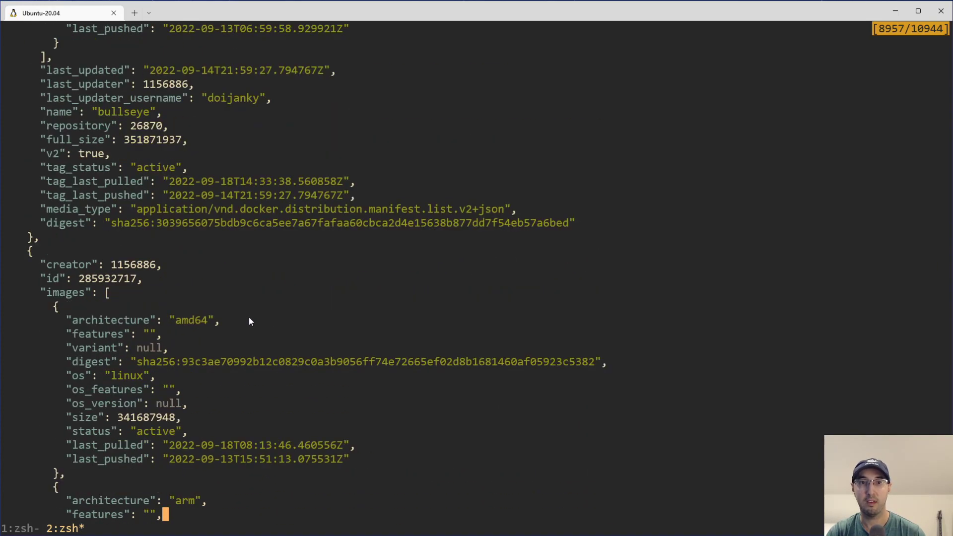
{"action": "mouse_move", "coordinate": [34, 113]}
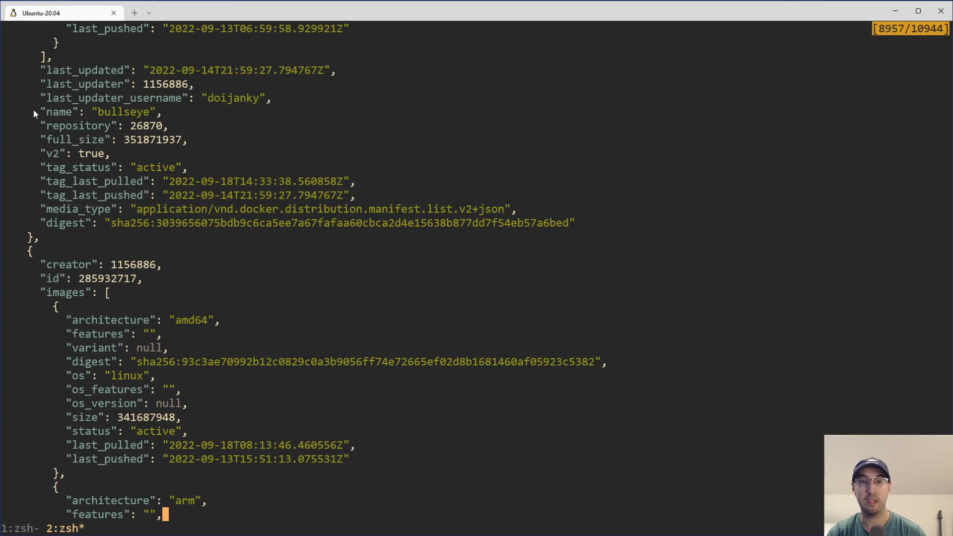
{"action": "mouse_move", "coordinate": [398, 128]}
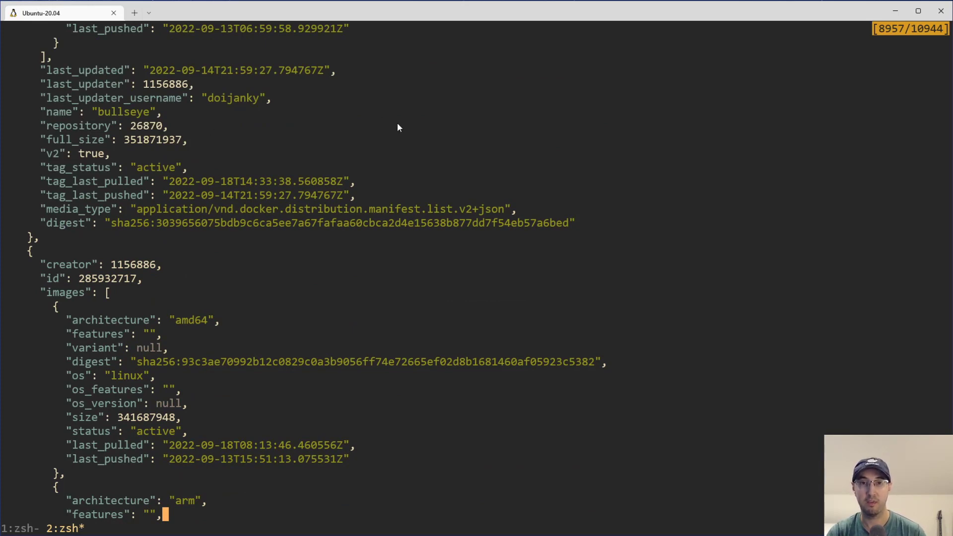
{"action": "key", "text": "q"}
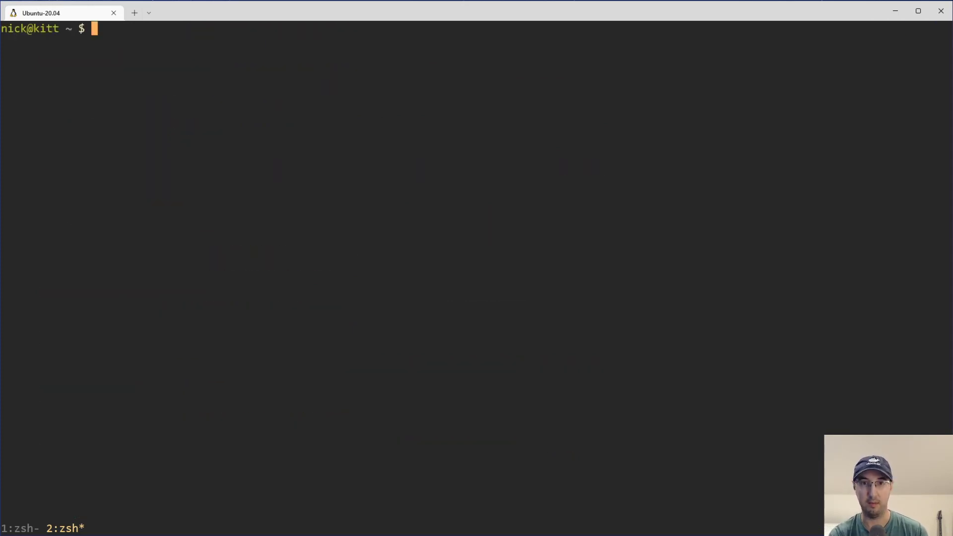
Pipe the python tags request to jq -r '.results[].name' so only tag names print, ending at 3.7-alpine3.16
{"action": "type", "text": "curl --silent \"https://registry.hub.docker.com/v2/repositories/library/python/tags?page_size=1000\" | jq -r \".results[].name\" | sort --version-sort"}
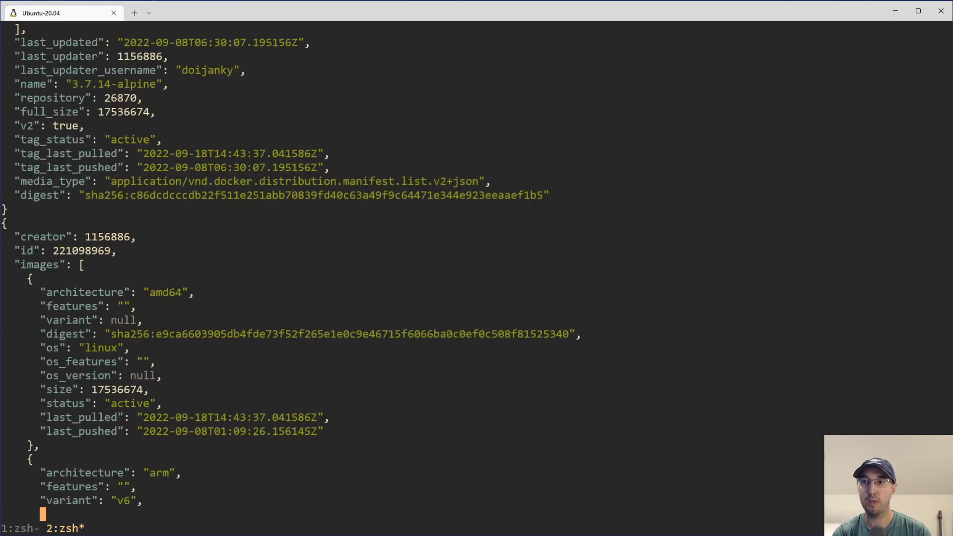
{"action": "scroll", "scroll_direction": "down", "scroll_amount": 3}
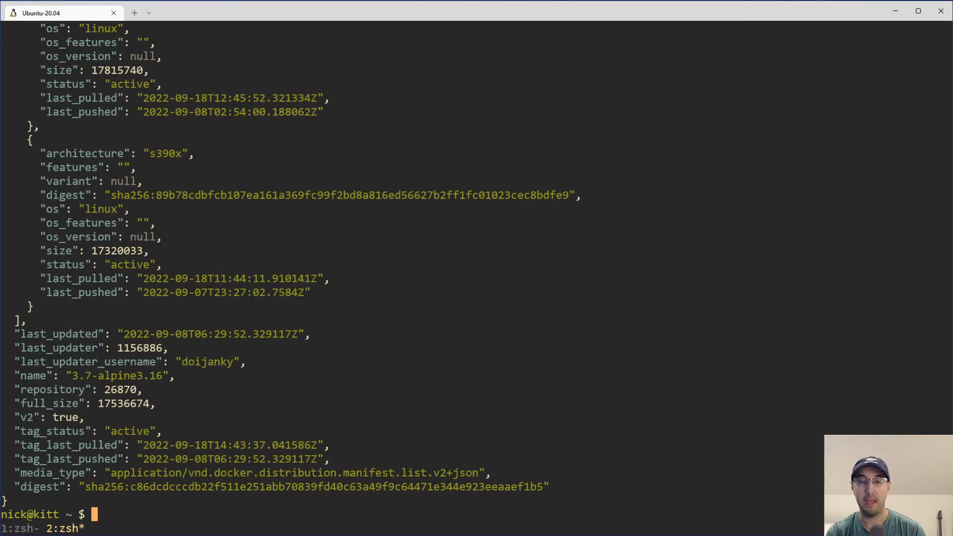
{"action": "mouse_move", "coordinate": [350, 129]}
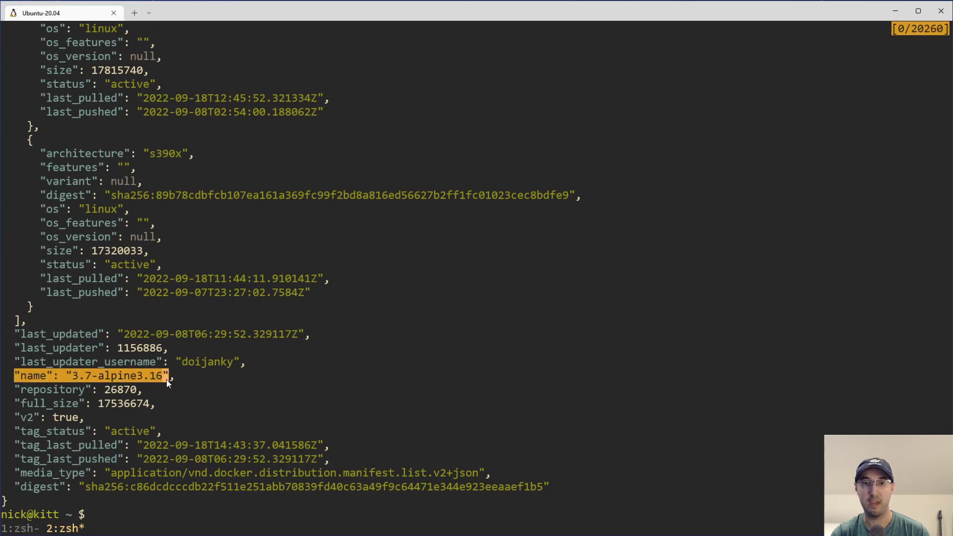
{"action": "key", "text": "ctrl+l"}
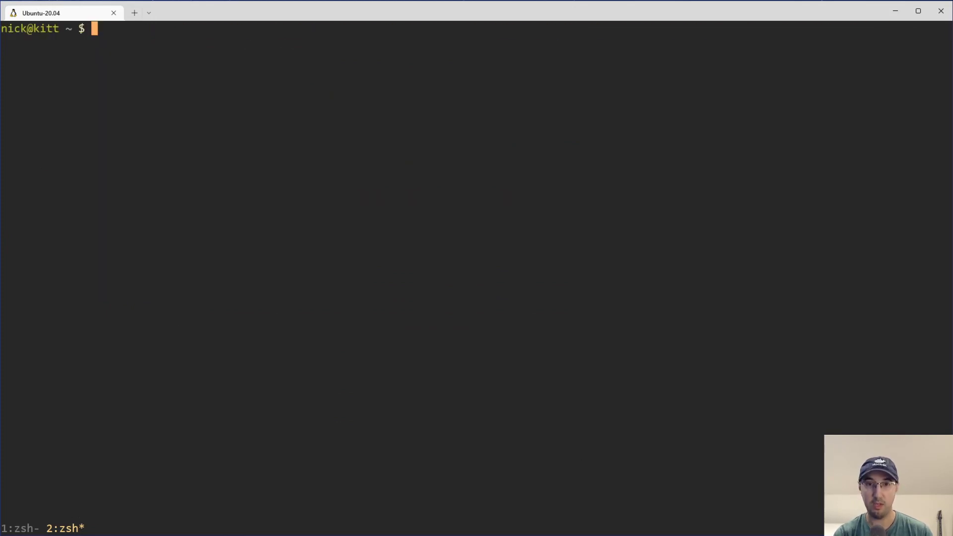
{"action": "type", "text": "curl --silent \"https://registry.hub.docker.com/v2/repositories/library/python/tags?page_size=1000\" | jq -r \".results[].name\" | sort --version-sort"}
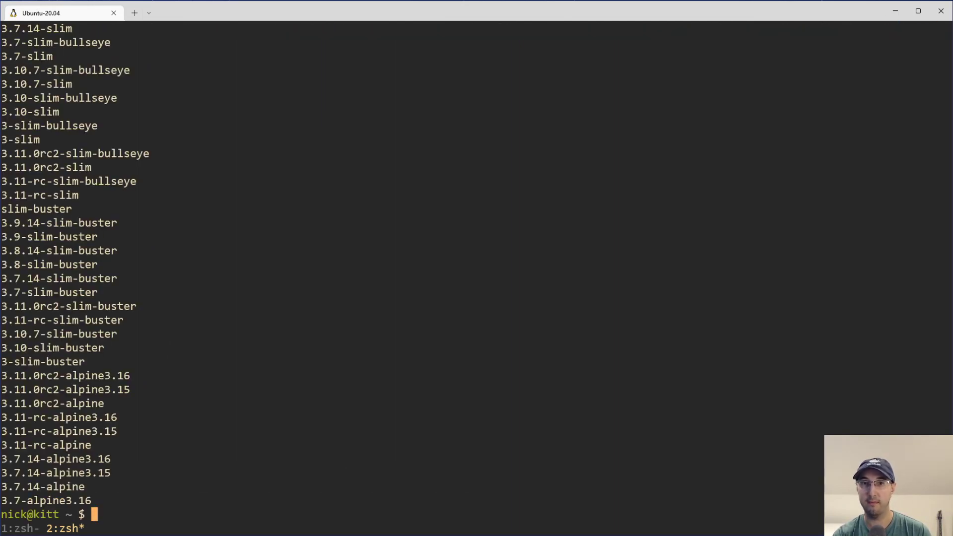
{"action": "type", "text": "curl --silent \"https://registry.hub.docker.com/v2/repositories/library/python/tags?page_size=1000\" | jq -r \".resul"}
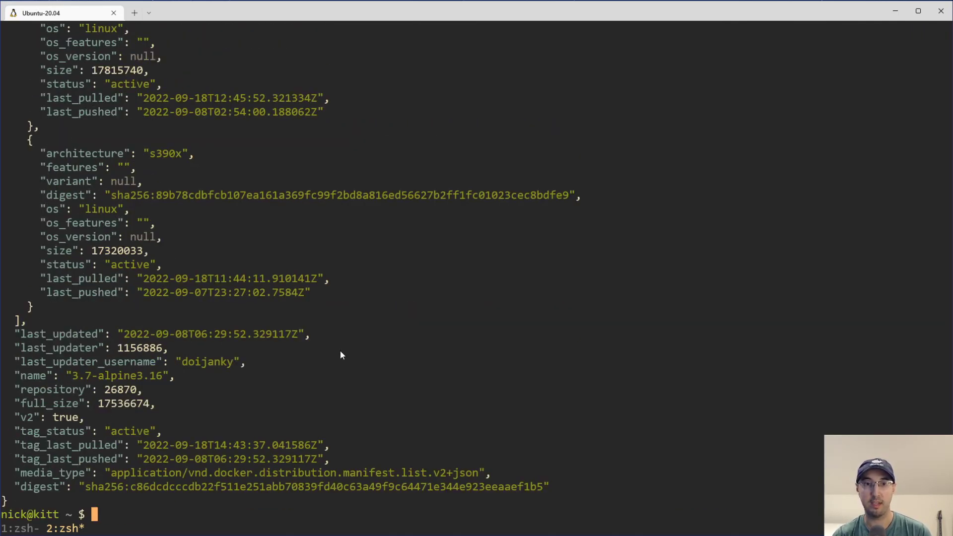
{"action": "mouse_move", "coordinate": [264, 324]}
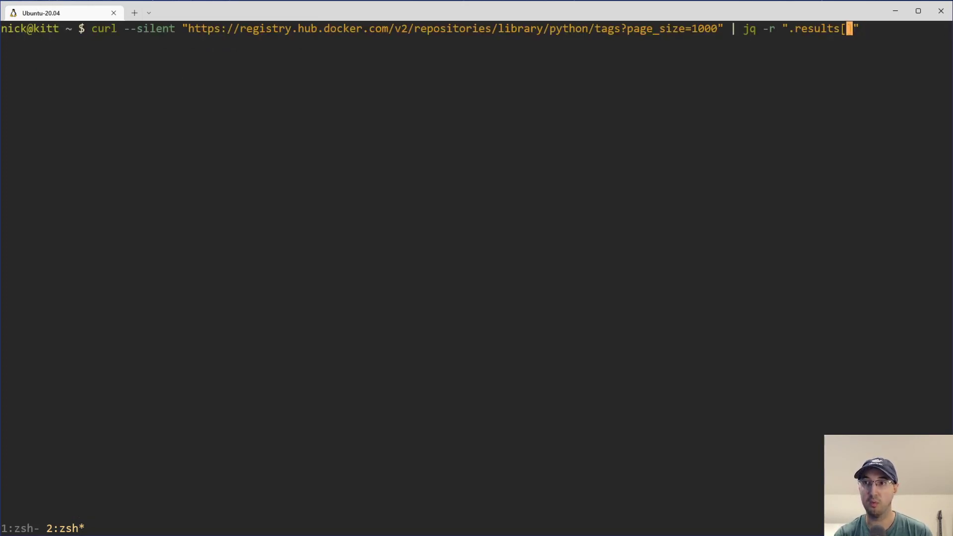
Print each result's last_updated timestamp, then the names again with sort --version-sort appended
{"action": "type", "text": "].la"}
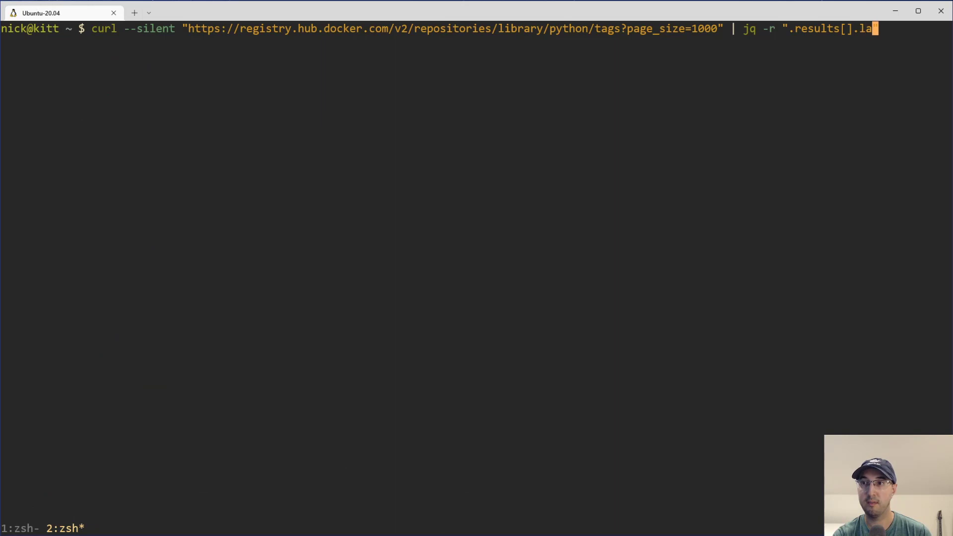
{"action": "key", "text": "Return"}
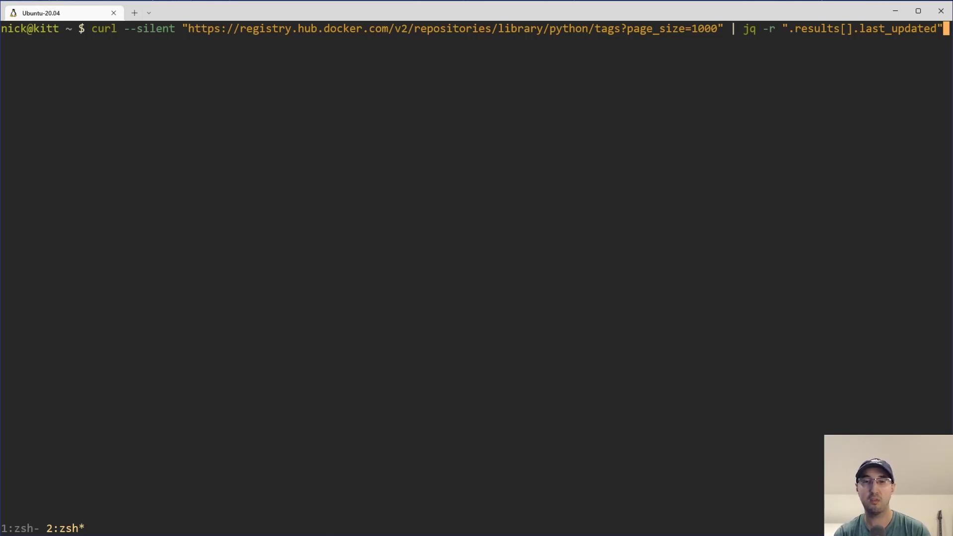
{"action": "type", "text": "name"}
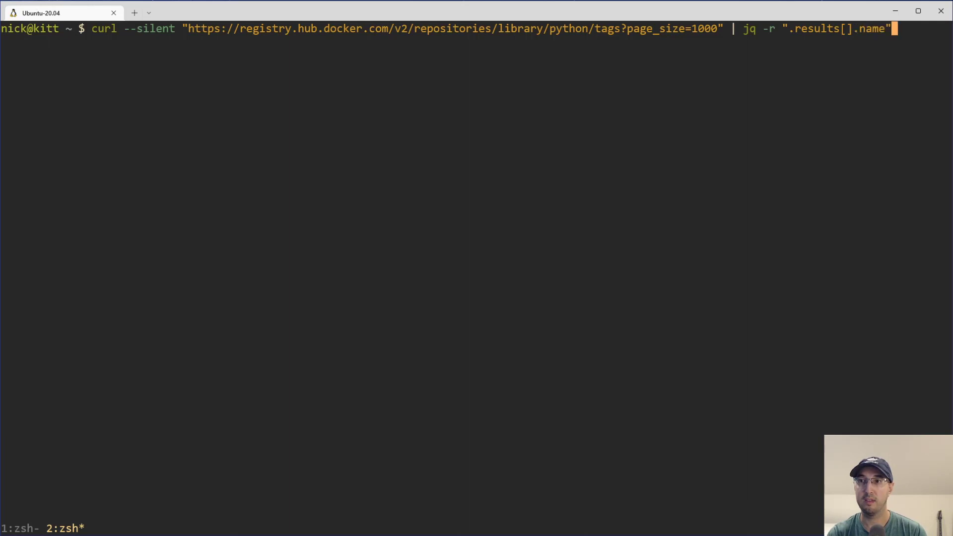
{"action": "type", "text": "| sort --version-sort"}
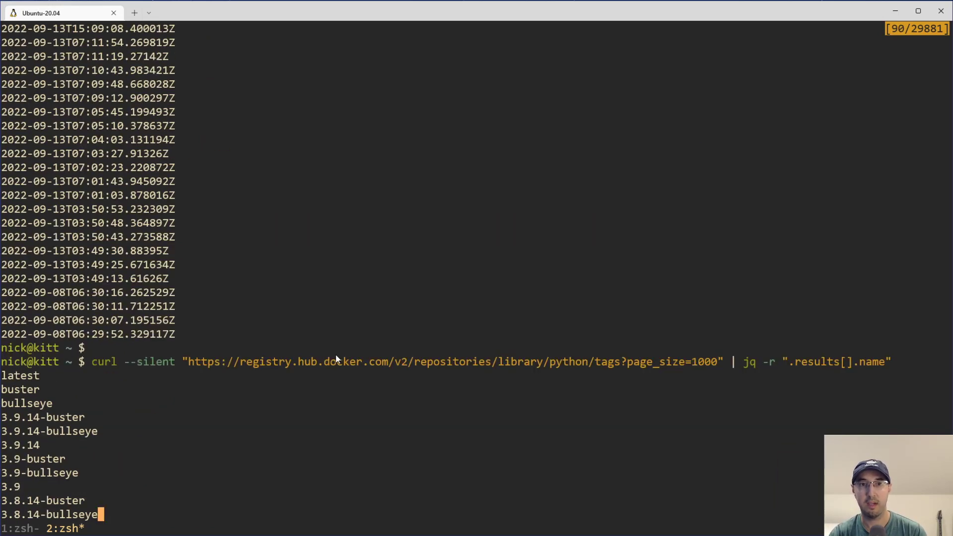
{"action": "scroll", "scroll_direction": "down", "scroll_amount": 3}
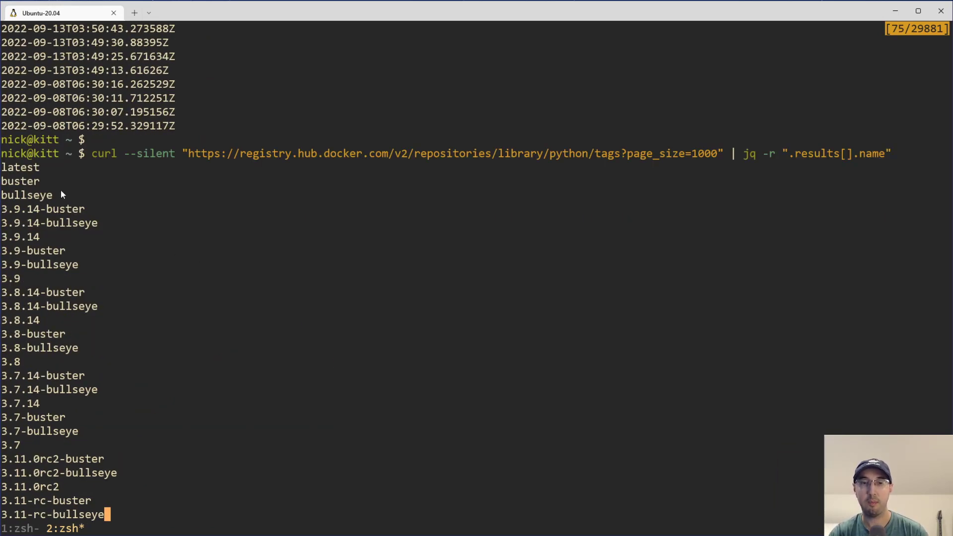
{"action": "mouse_move", "coordinate": [85, 308]}
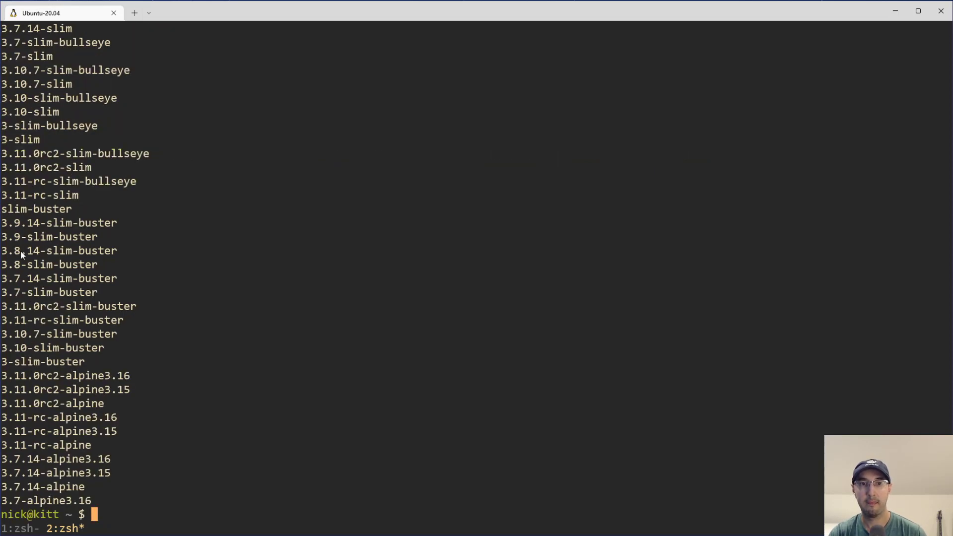
{"action": "type", "text": "curl --silent \"https://registry.hub.docker.com/v2/repositories/library/python/tags?page_size=1000\" | jq -r \".result"}
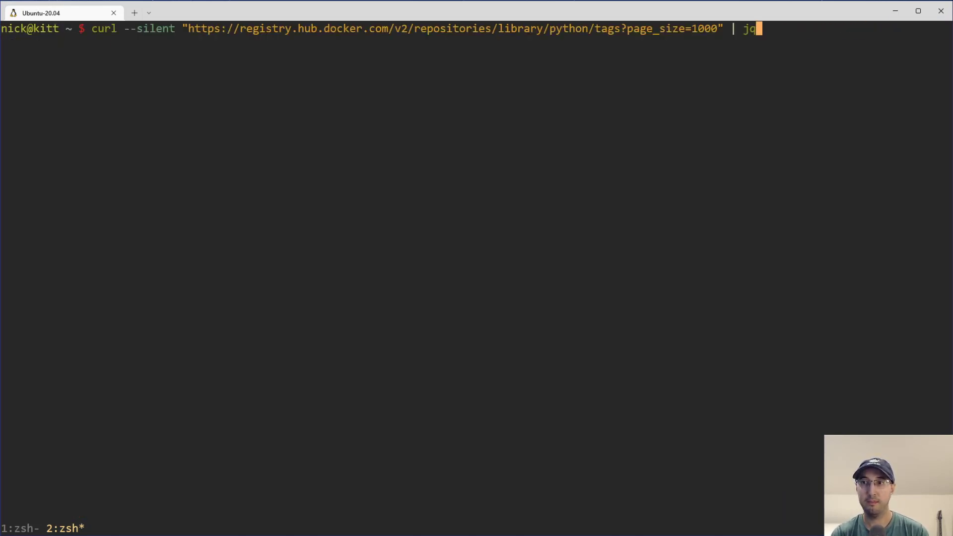
Read sort's -V version-sort option in man, then run the curl | jq | sort --version-sort Python tags pipeline
{"action": "type", "text": "-r \".results[].name\" | sort --version-sort"}
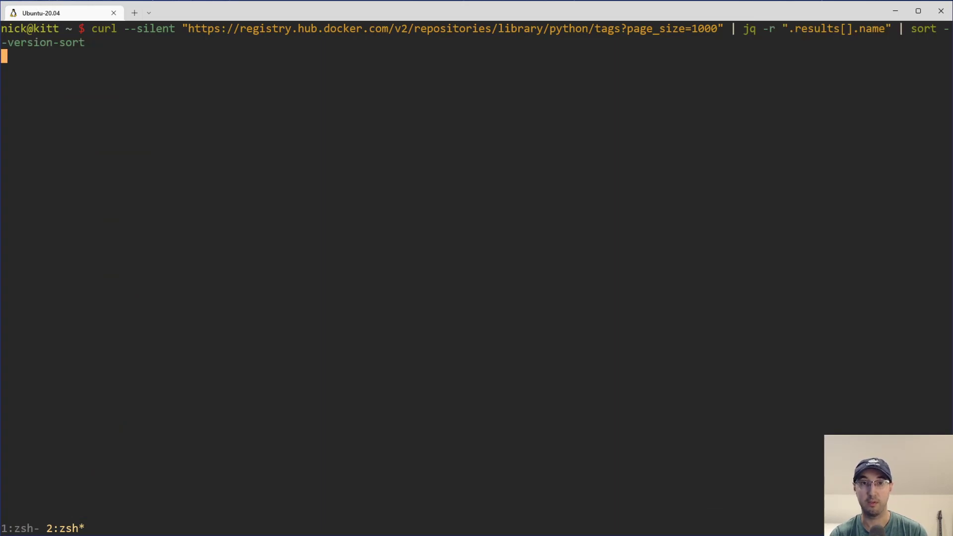
{"action": "key", "text": "Return"}
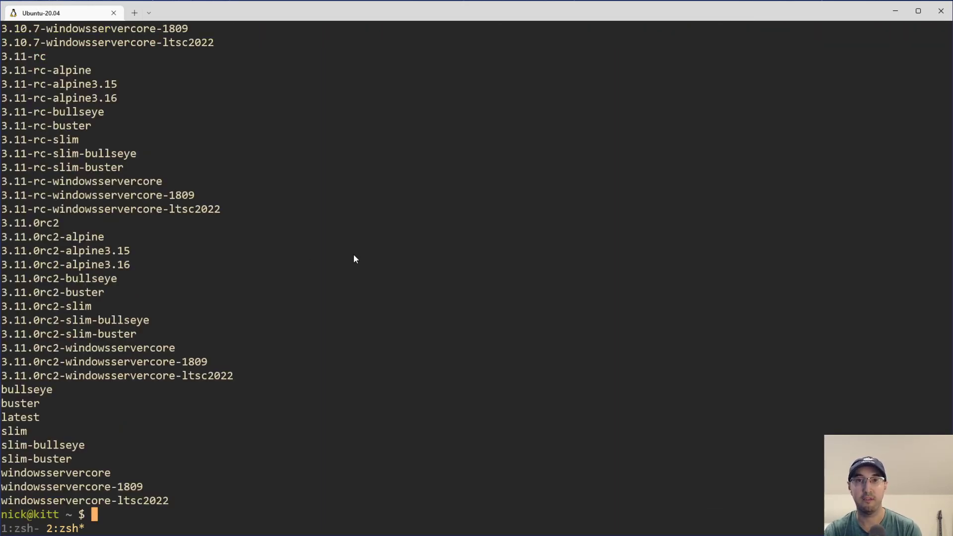
{"action": "type", "text": "man"}
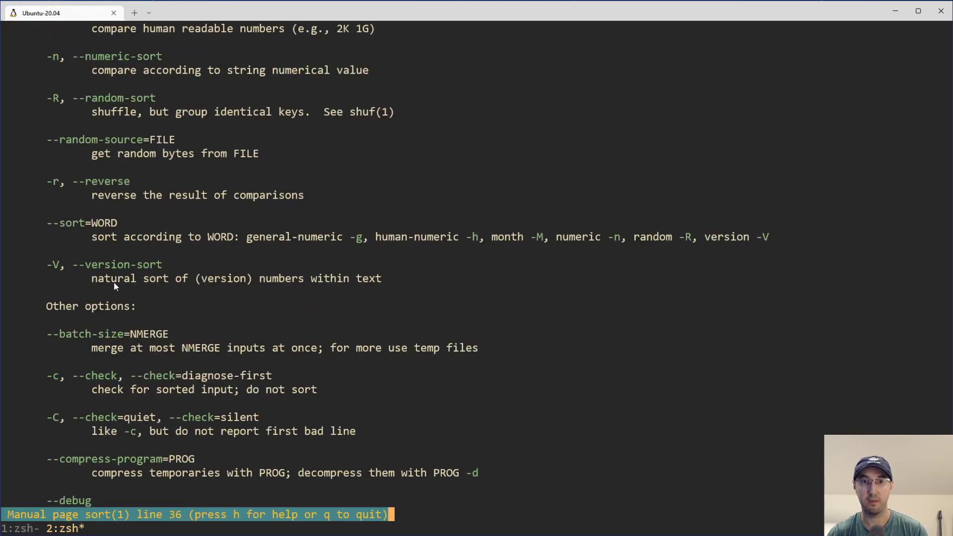
{"action": "mouse_move", "coordinate": [477, 267]}
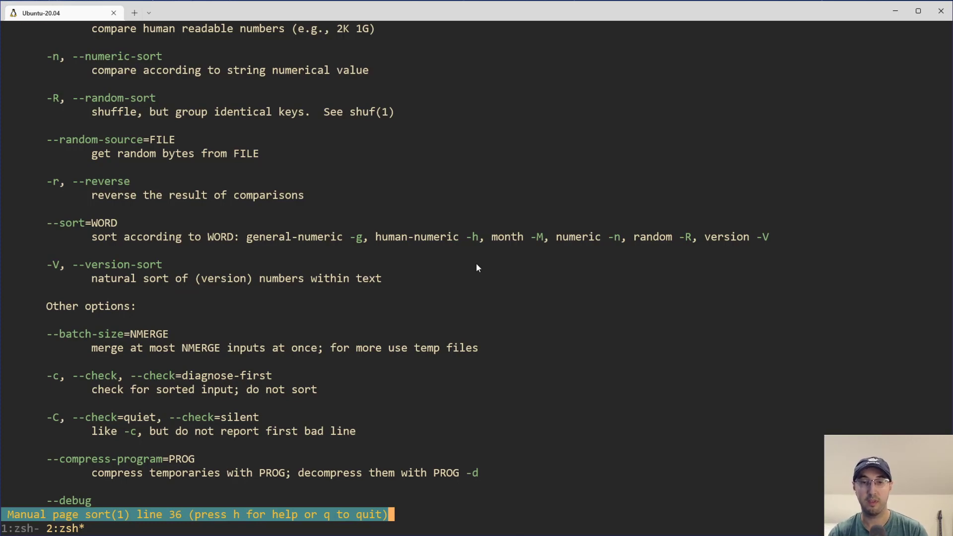
{"action": "key", "text": "q"}
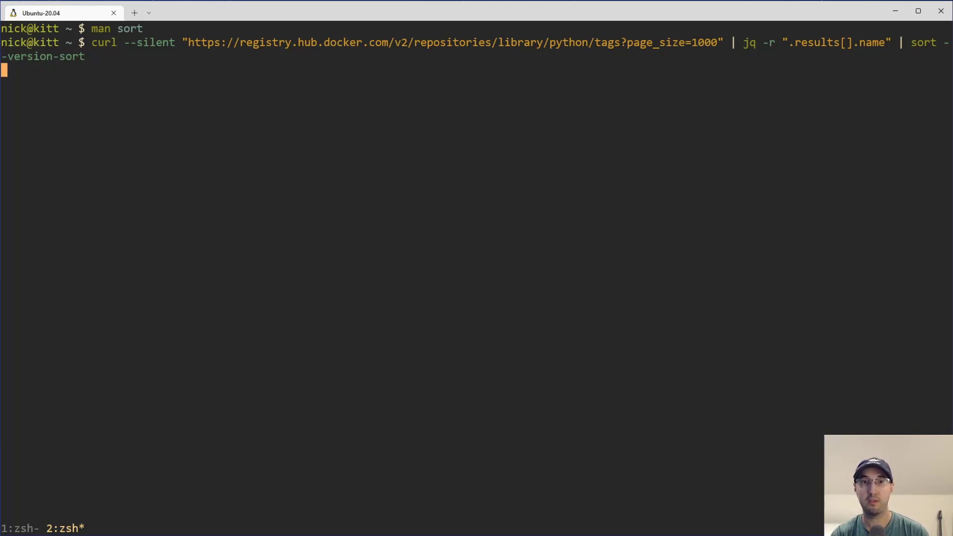
{"action": "key", "text": "Return"}
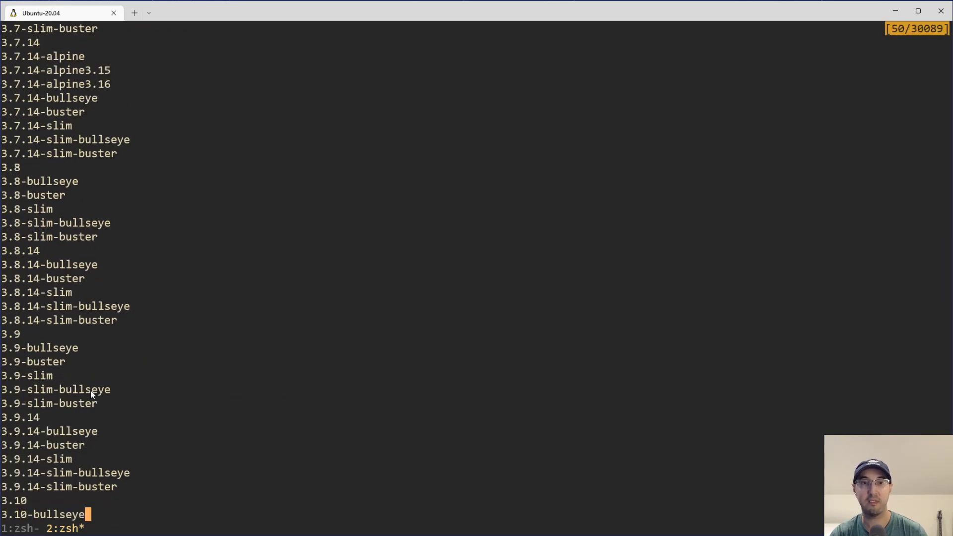
{"action": "scroll", "scroll_direction": "down", "scroll_amount": 3}
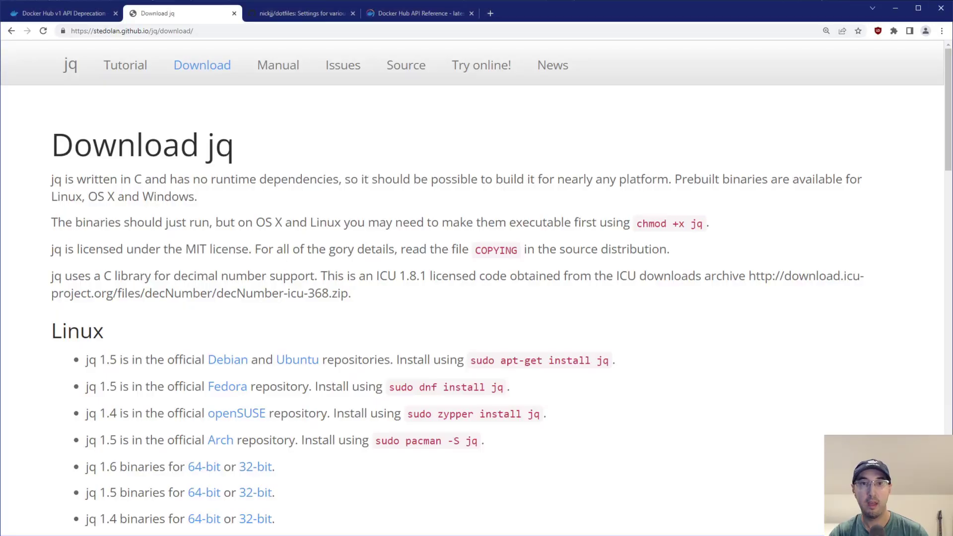
Check the List repository tags docs showing page_size defaults to 10 with a maximum of 1000
{"action": "left_click", "coordinate": [419, 13]}
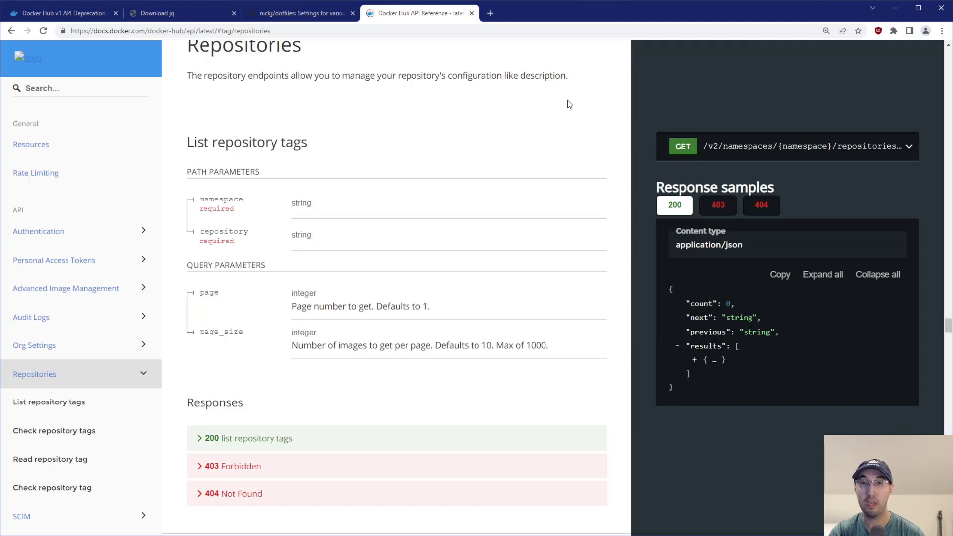
{"action": "mouse_move", "coordinate": [687, 149]}
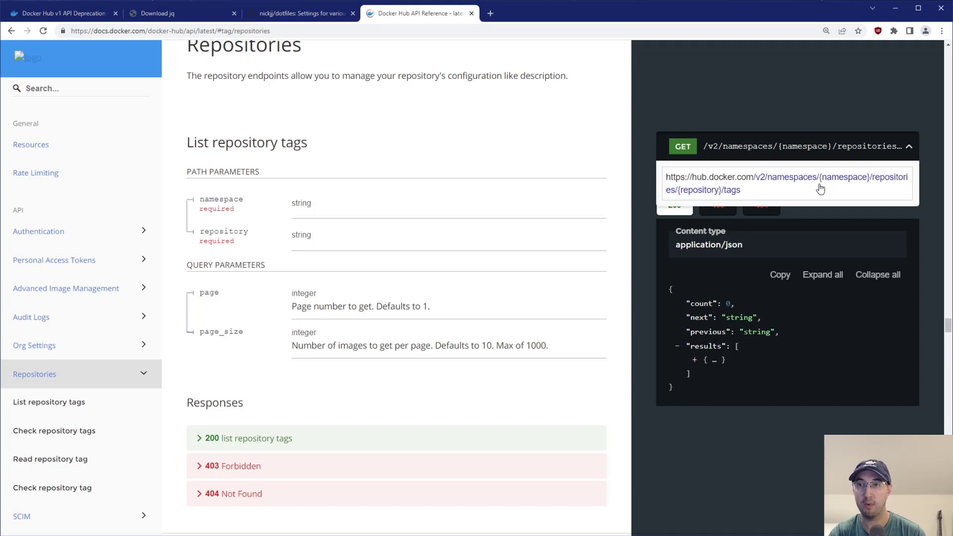
{"action": "mouse_move", "coordinate": [749, 209]}
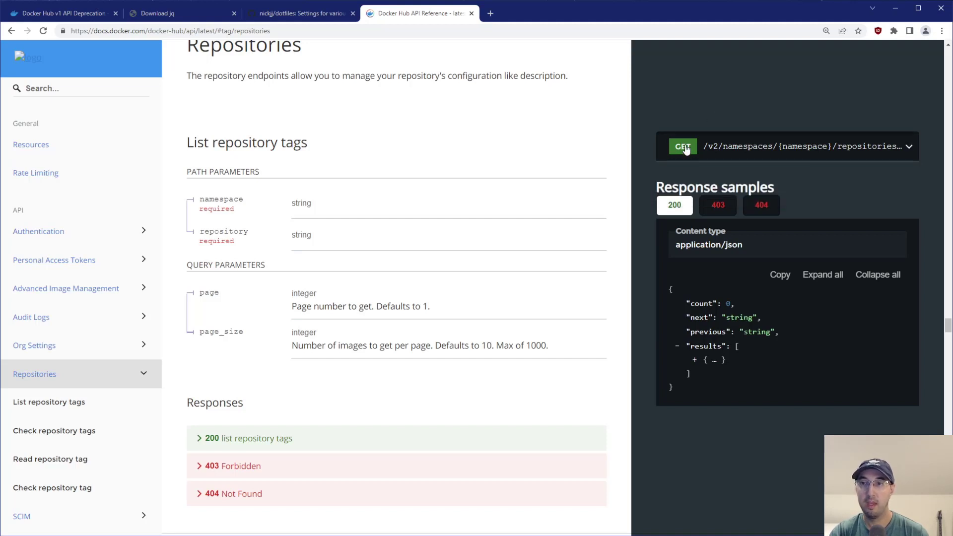
{"action": "mouse_move", "coordinate": [240, 330]}
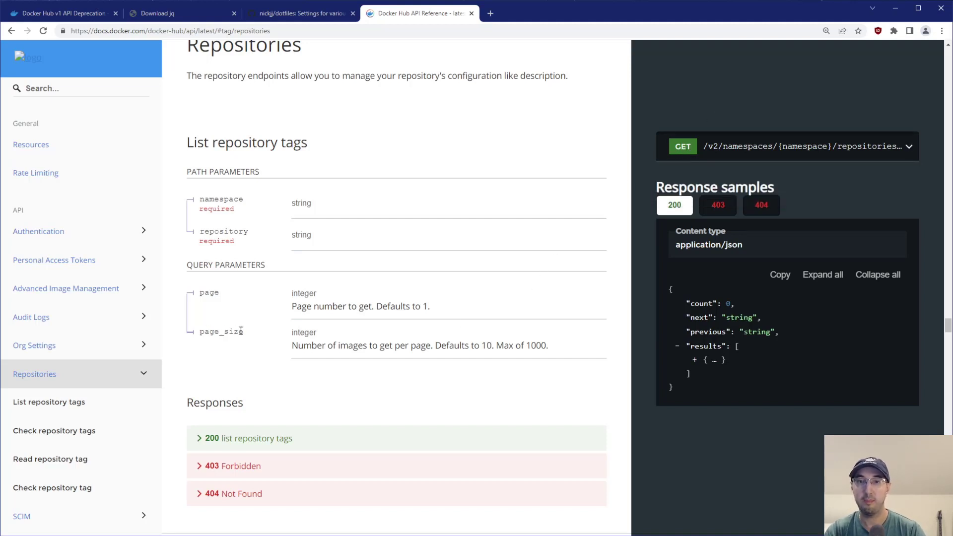
{"action": "double_click", "coordinate": [532, 345]}
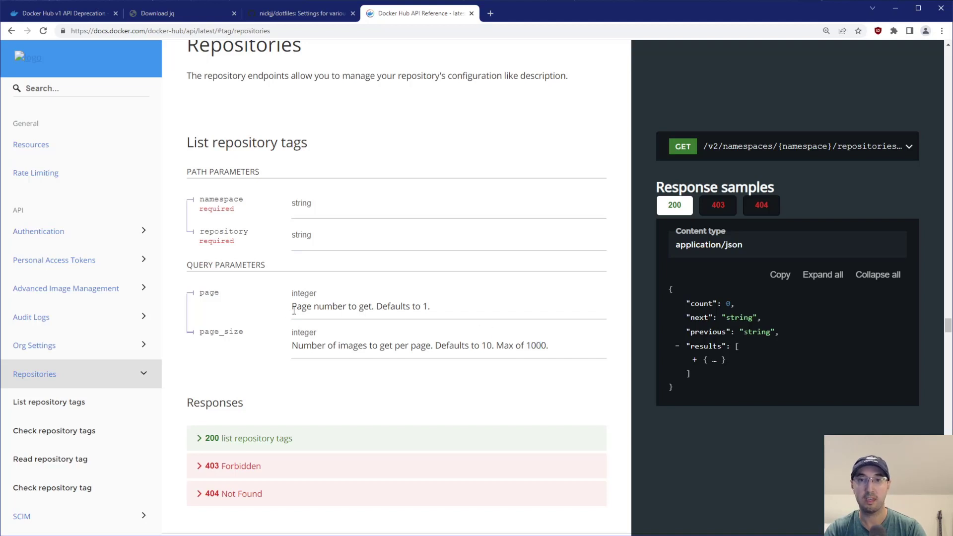
{"action": "left_click_drag", "start_coordinate": [302, 306], "coordinate": [392, 306]}
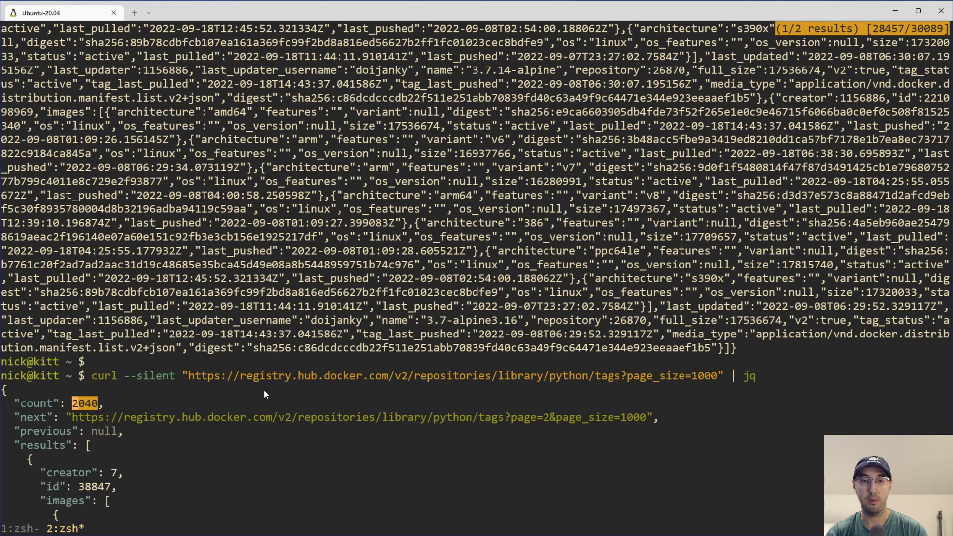
Scroll through the pretty-printed tags JSON showing count 2040 and the next-page link
{"action": "scroll", "scroll_direction": "down", "scroll_amount": 3}
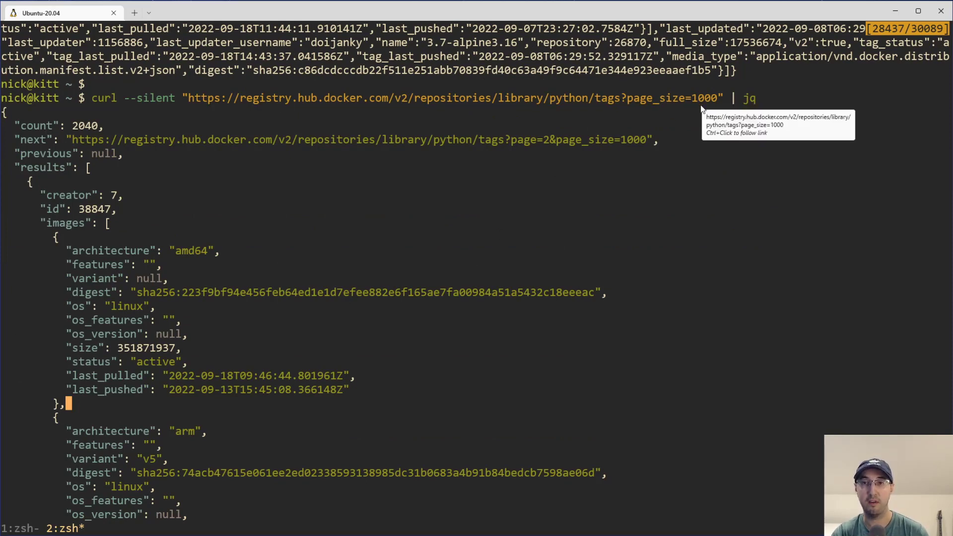
{"action": "mouse_move", "coordinate": [696, 98]}
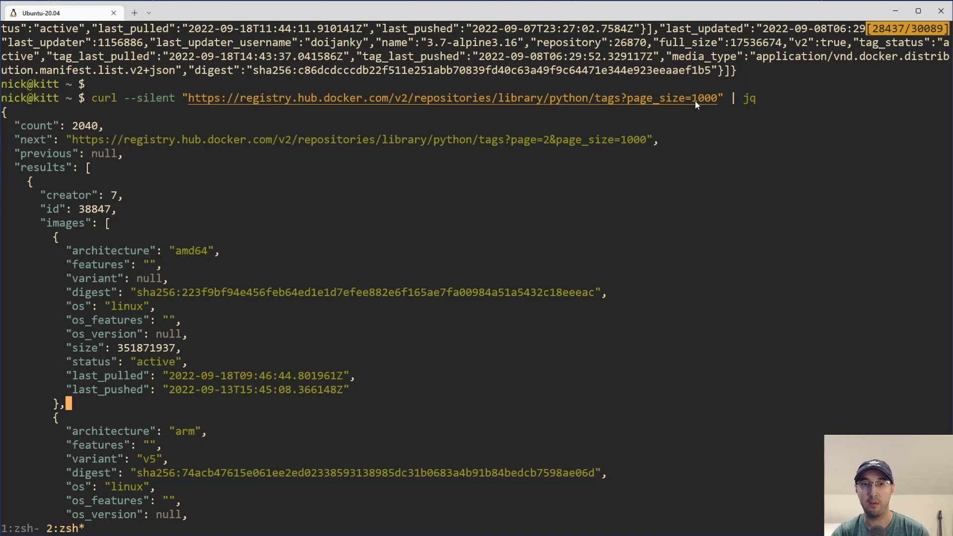
{"action": "mouse_move", "coordinate": [656, 113]}
{"action": "type", "text": "source ~/.zshen"}
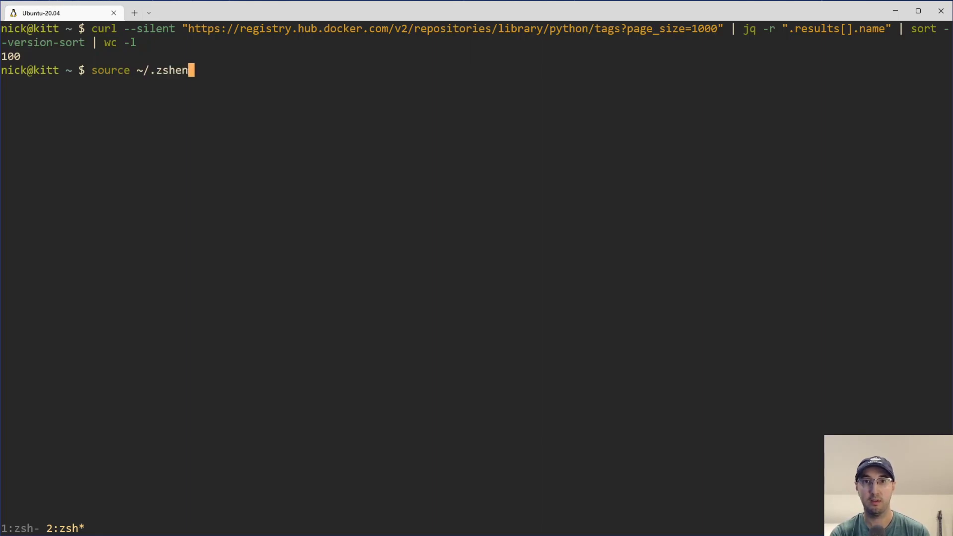
Reload ~/.config/zsh/.aliases and run dtags python piped to wc -l
{"action": "type", "text": ".config/zsh/.aliases"}
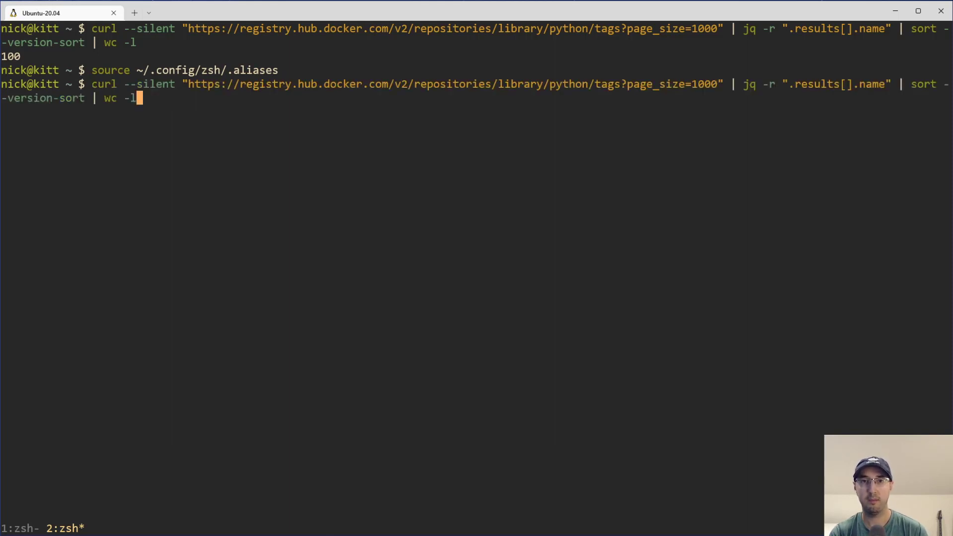
{"action": "type", "text": "dtags postgres"}
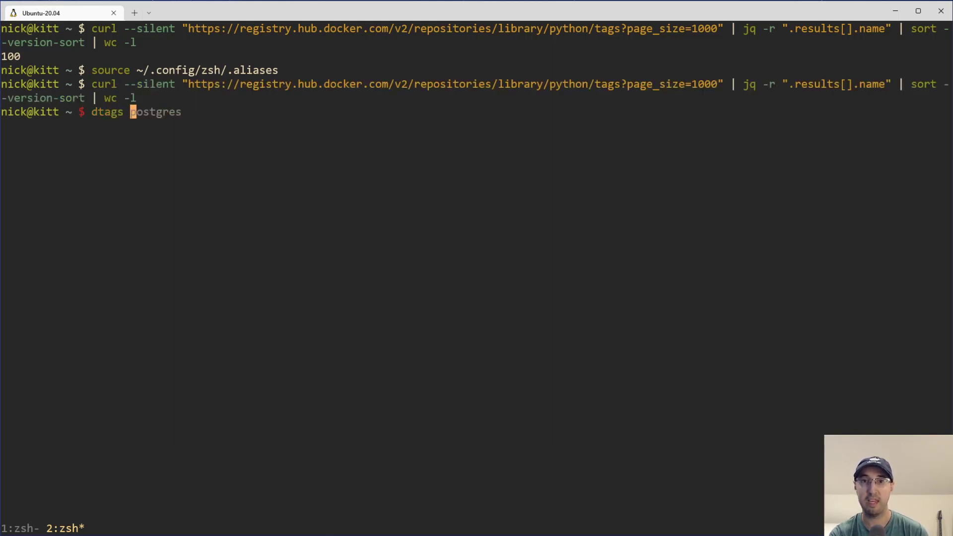
{"action": "type", "text": "python"}
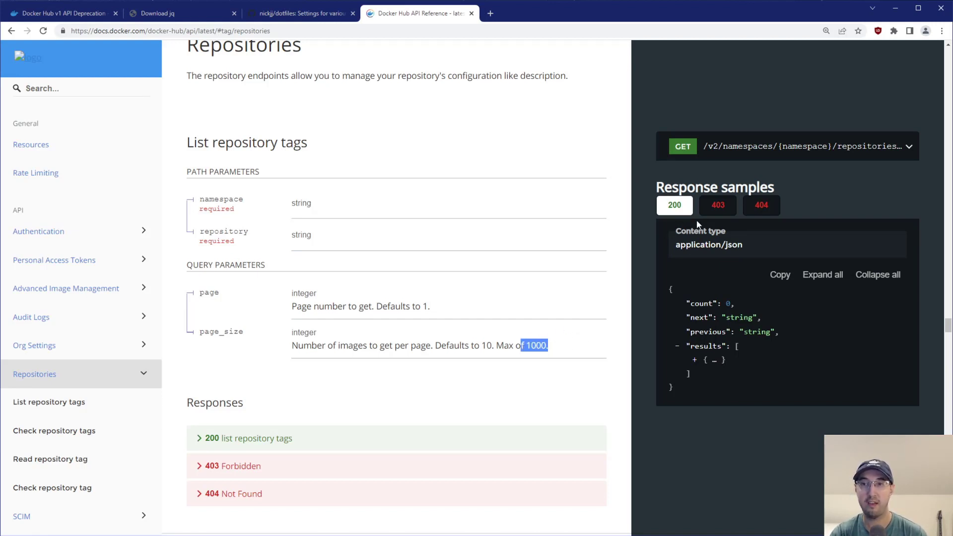
{"action": "mouse_move", "coordinate": [747, 306]}
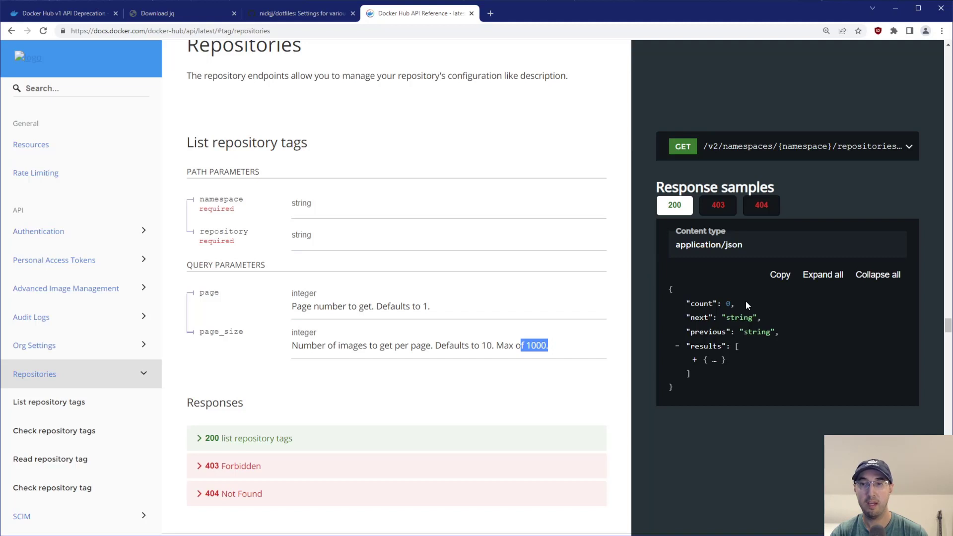
{"action": "mouse_move", "coordinate": [576, 347]}
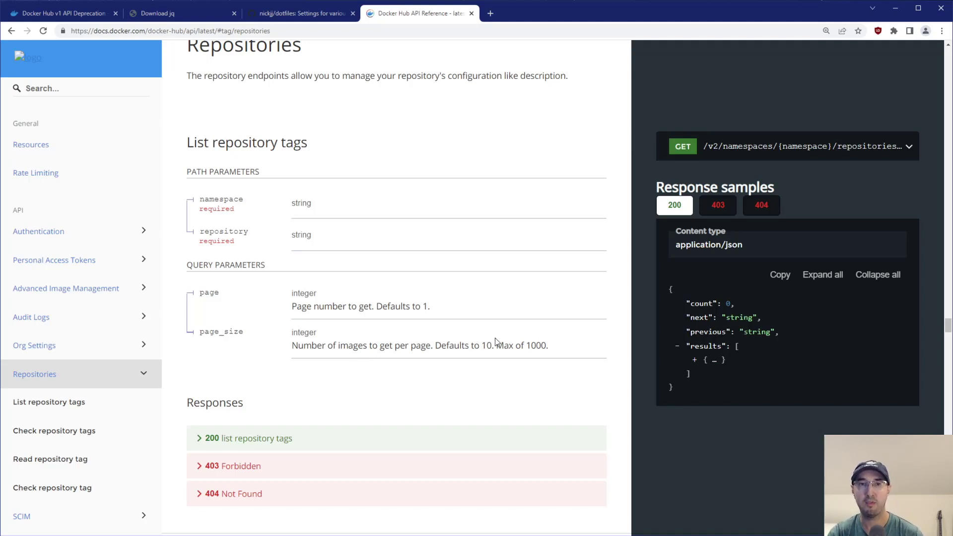
{"action": "mouse_move", "coordinate": [499, 342]}
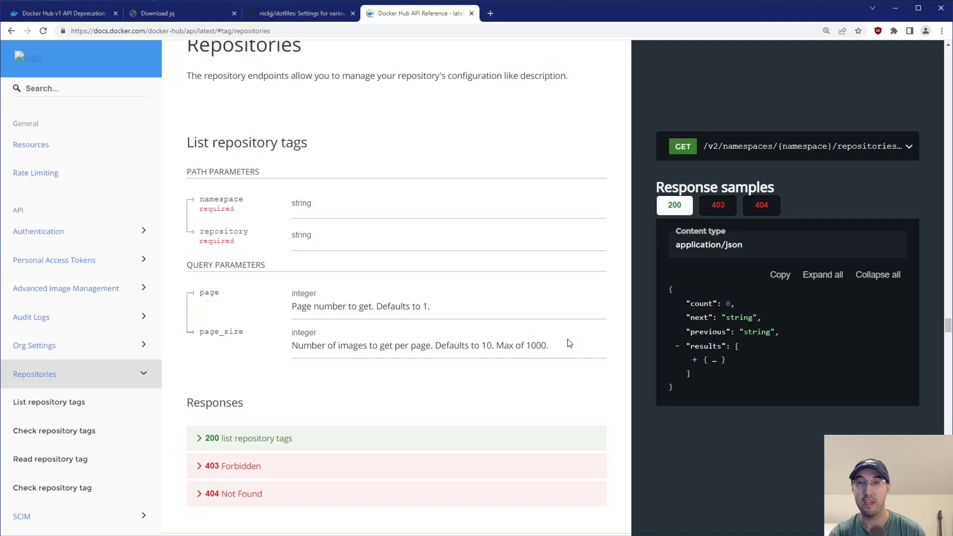
{"action": "mouse_move", "coordinate": [575, 341]}
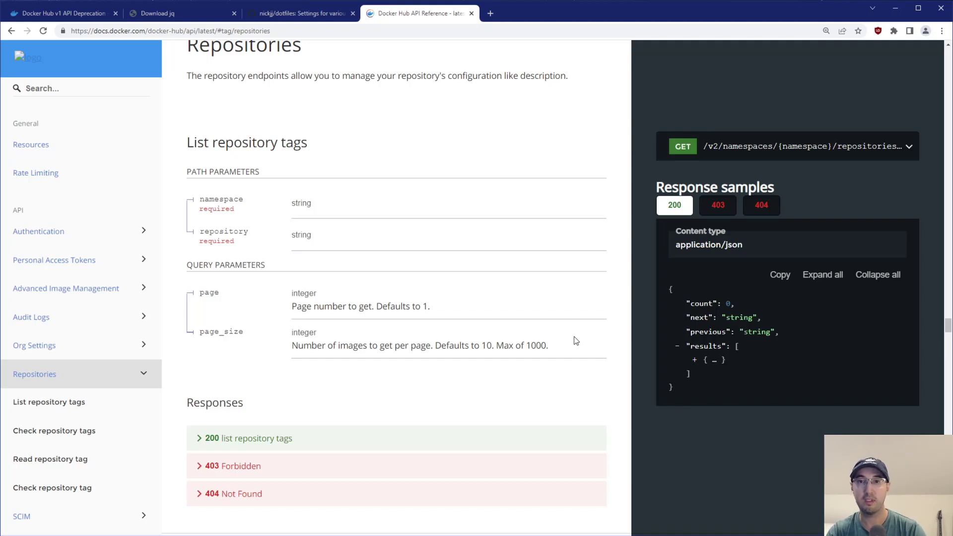
Highlight 'Max of 1000' in the page_size description of the tags API docs
{"action": "left_click_drag", "start_coordinate": [497, 346], "coordinate": [547, 345]}
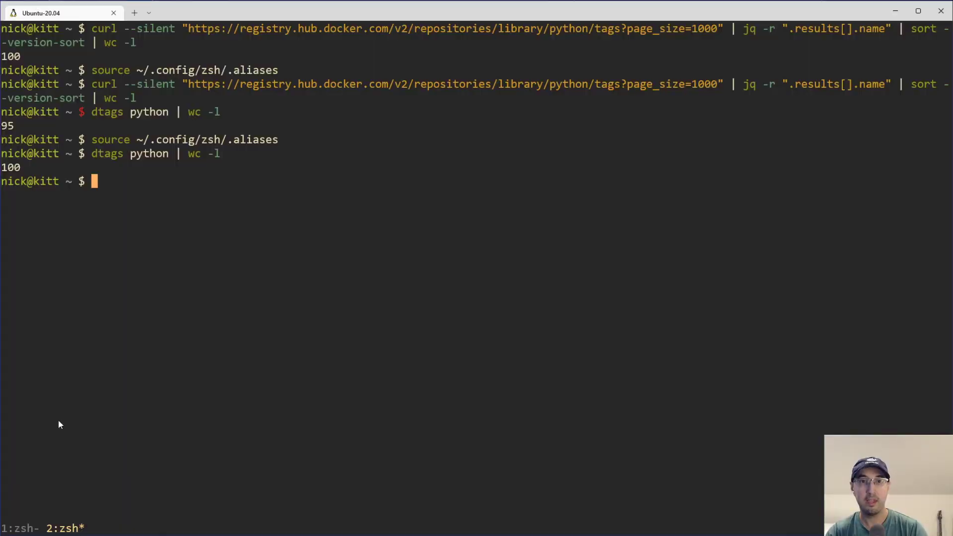
{"action": "mouse_move", "coordinate": [341, 194]}
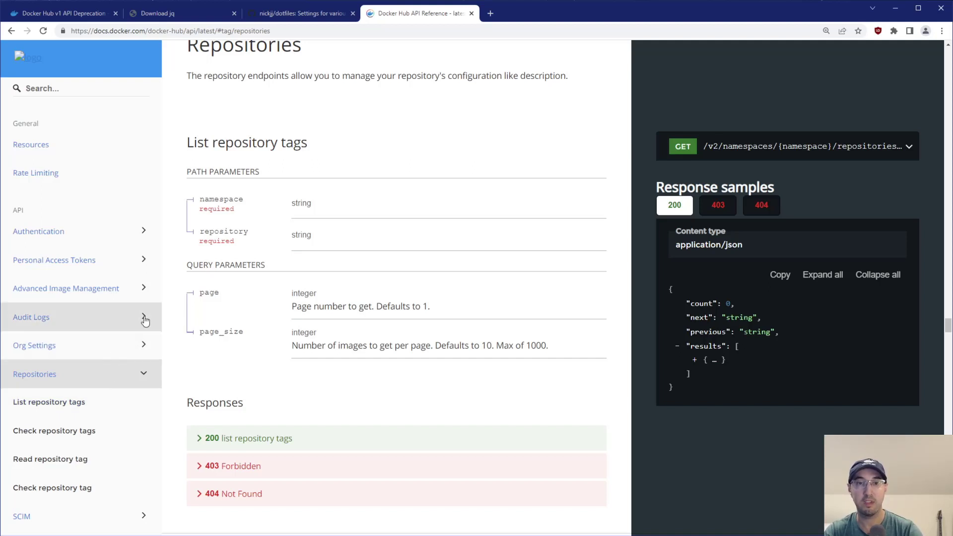
{"action": "mouse_move", "coordinate": [435, 160]}
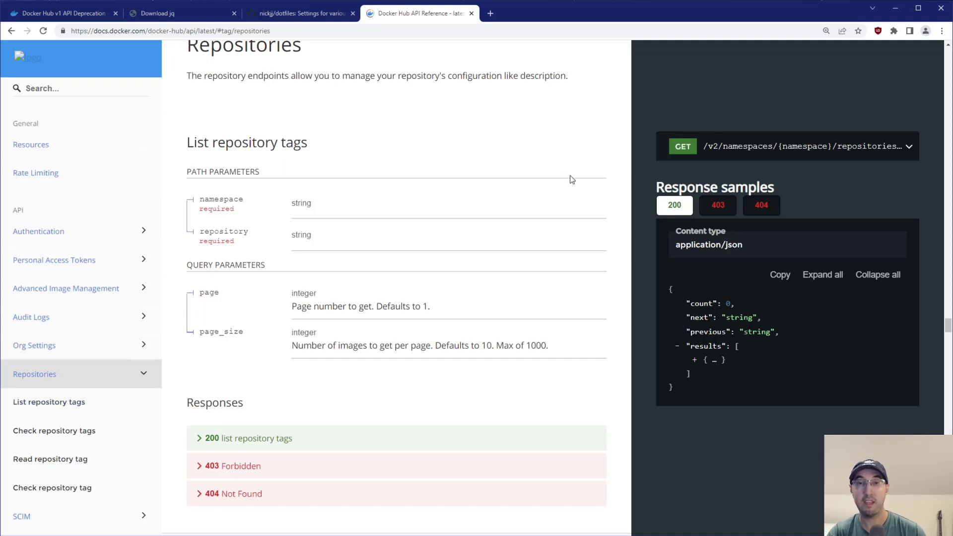
{"action": "mouse_move", "coordinate": [575, 178]}
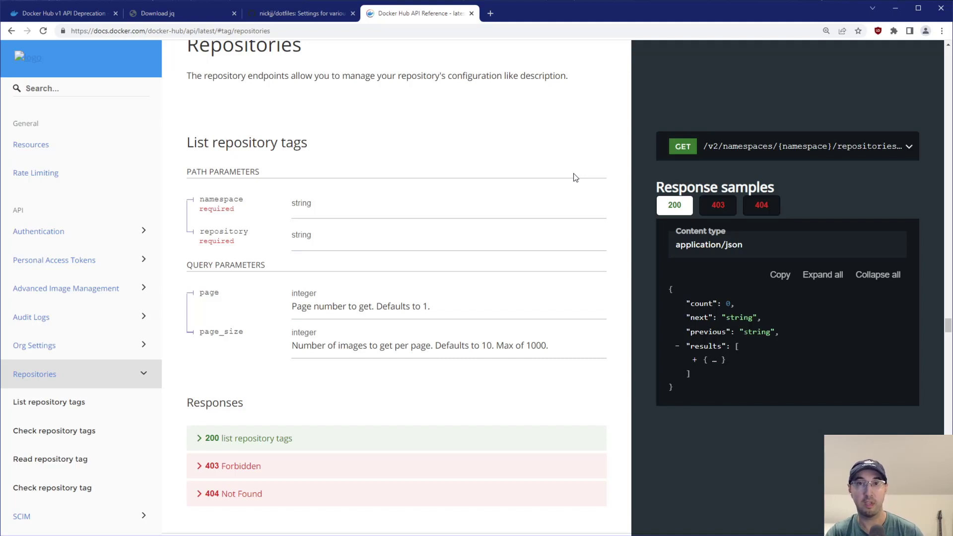